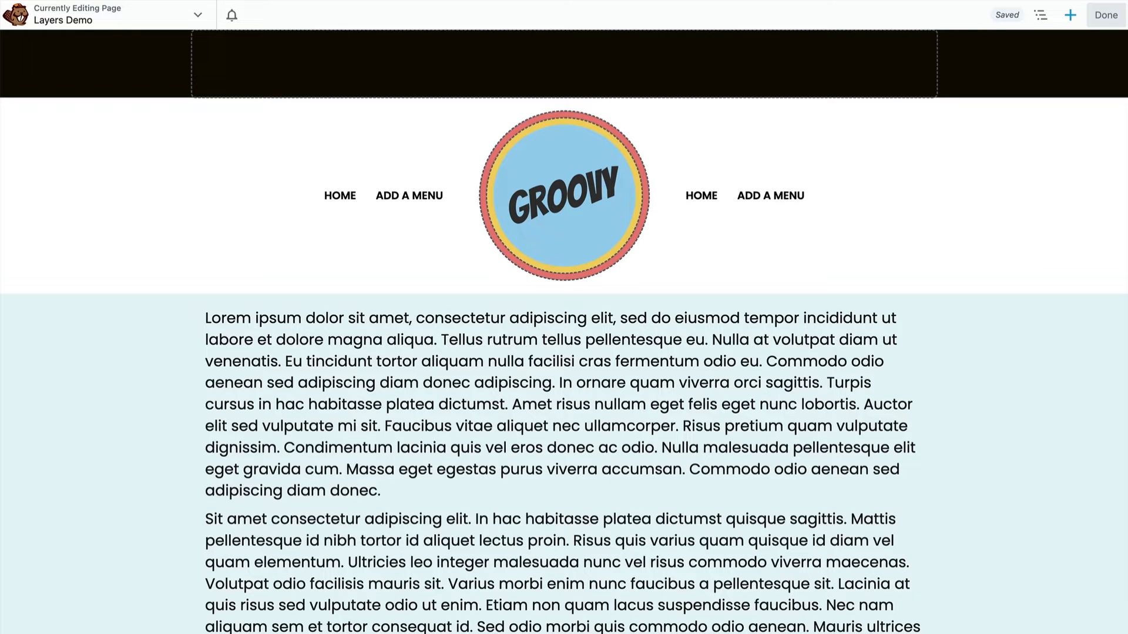
Show the page outline, then expand and collapse Box: Layered to inspect its children.
left_click(1041, 13)
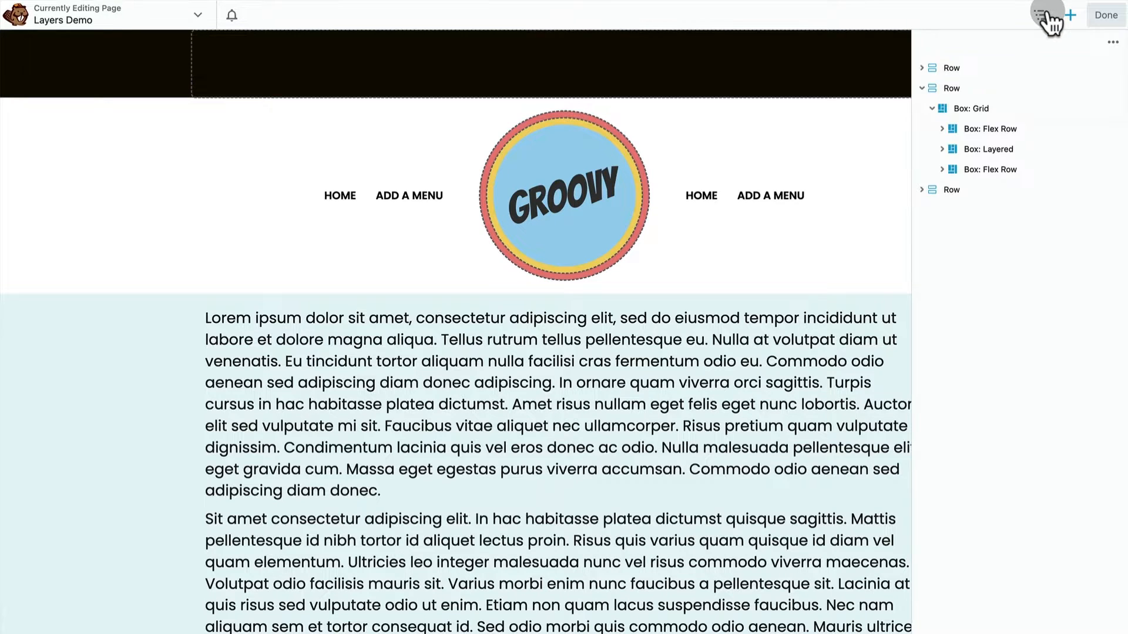
left_click(989, 150)
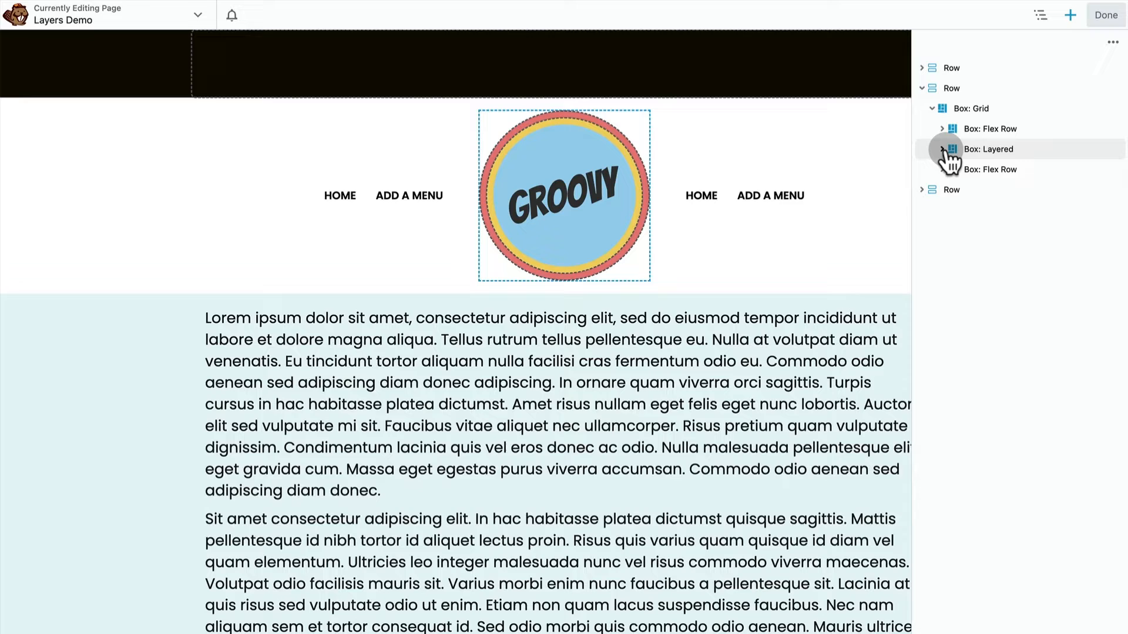
left_click(943, 149)
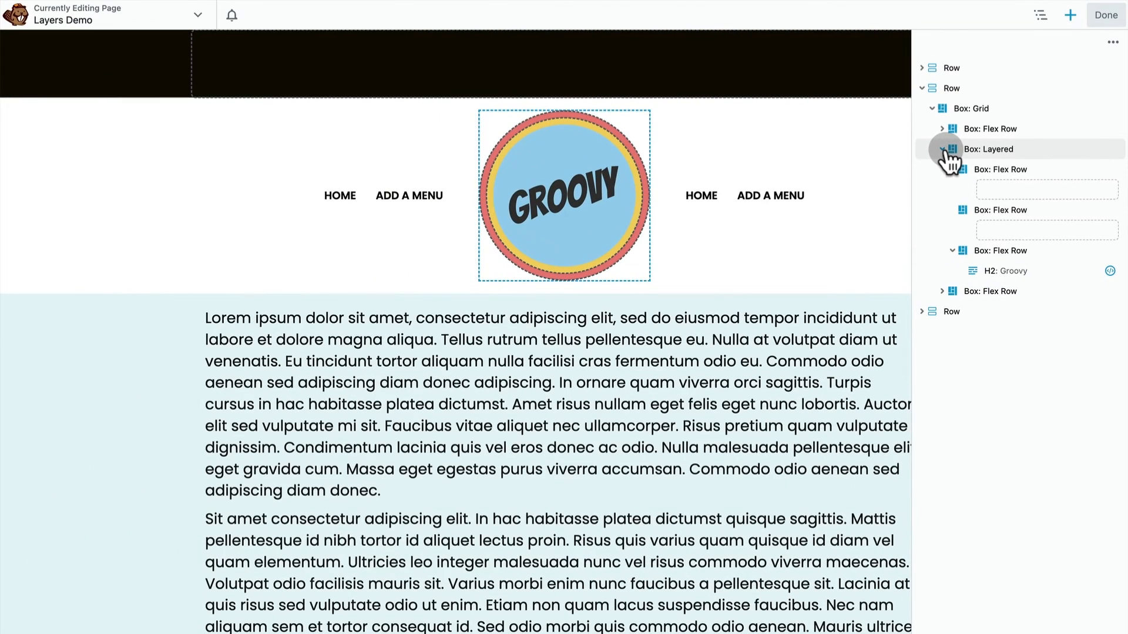
left_click(1007, 272)
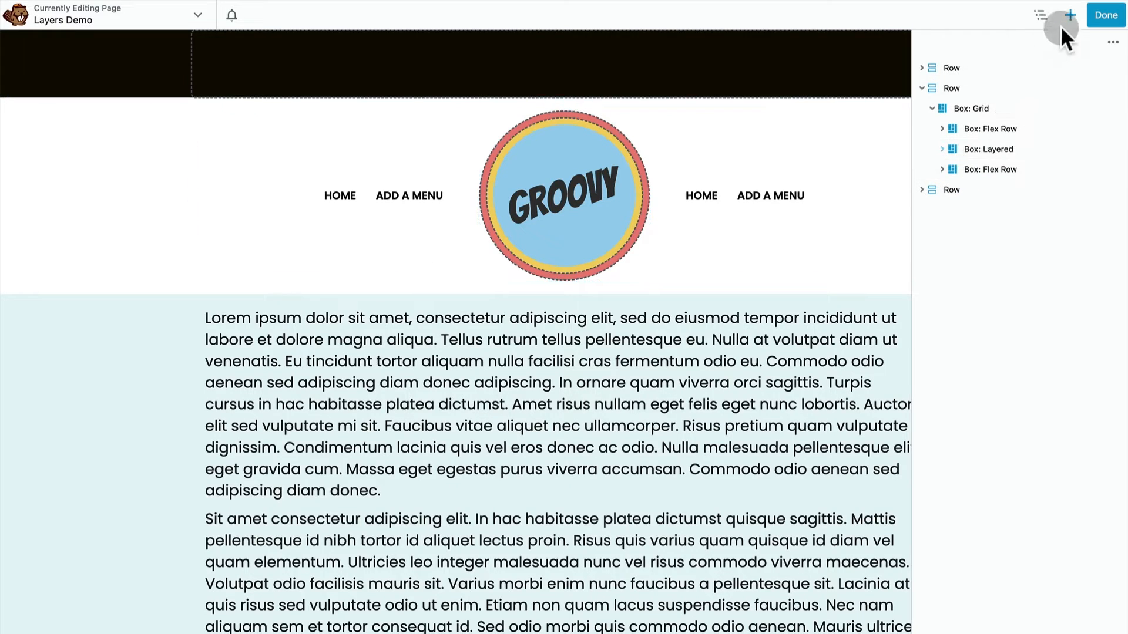
Drop the Split Header box, with two menus and a starburst logo, onto the page and save.
left_click(1070, 13)
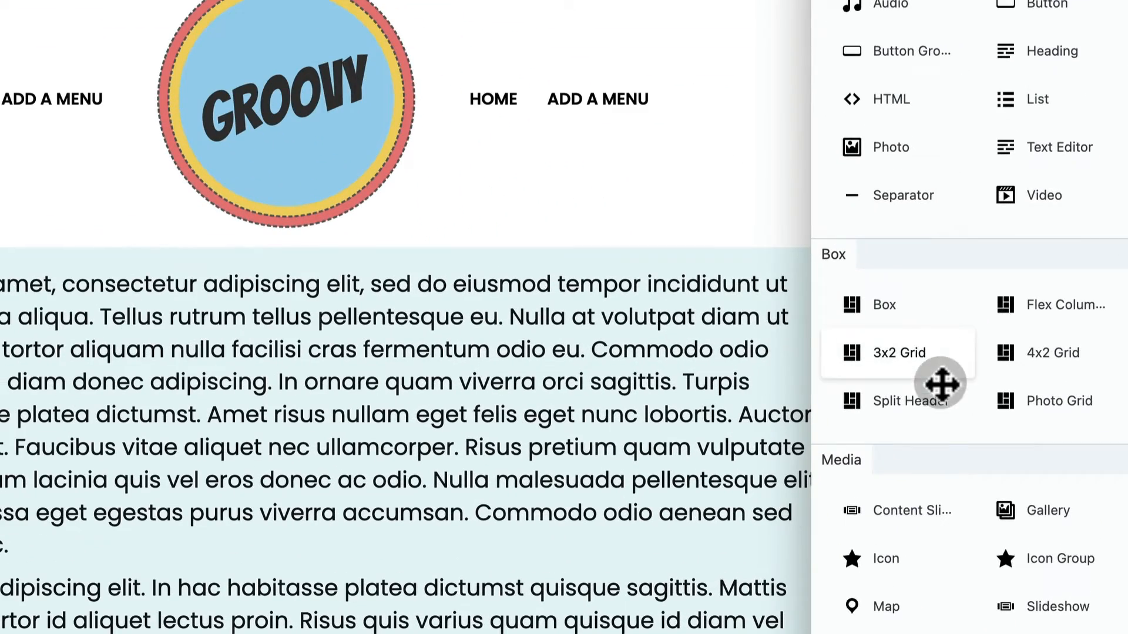
mouse_move(1101, 416)
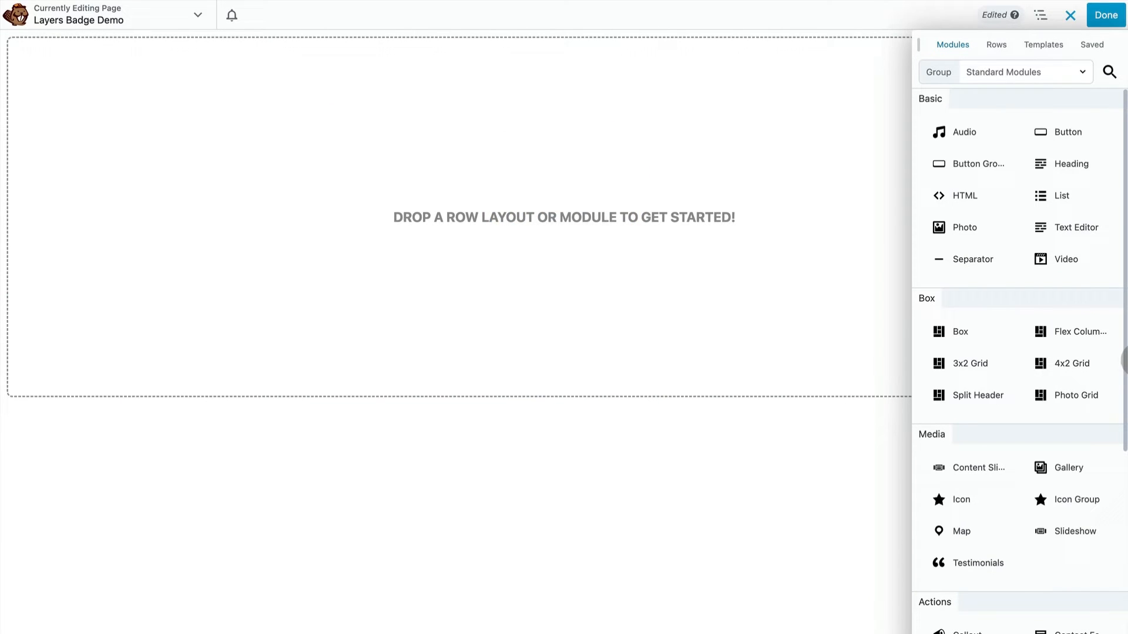
left_click(1069, 14)
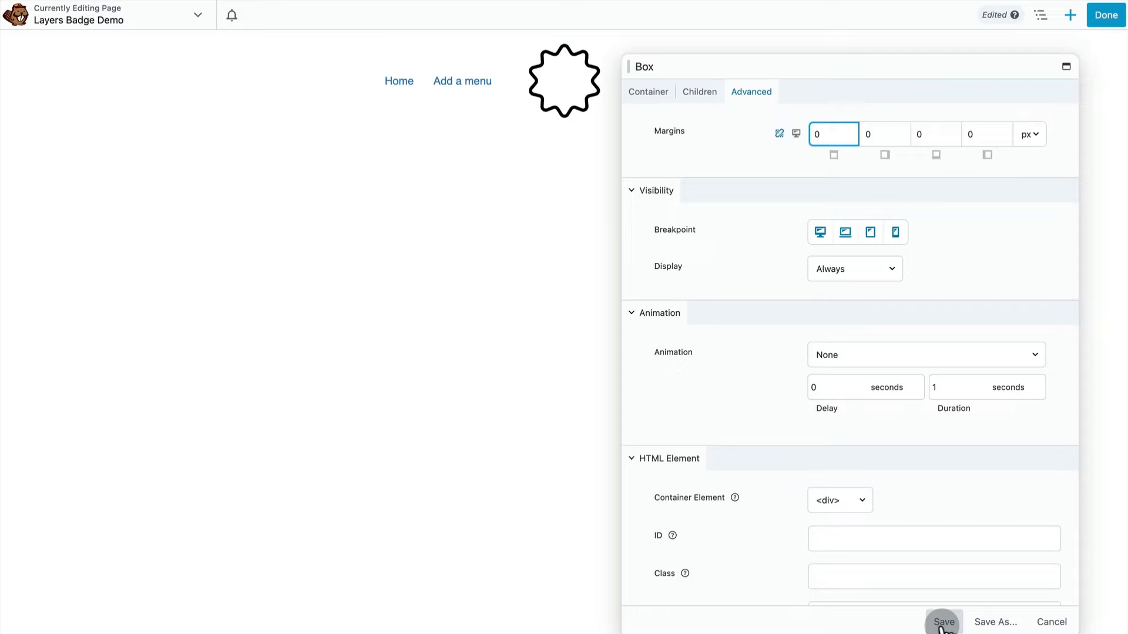
left_click(943, 622)
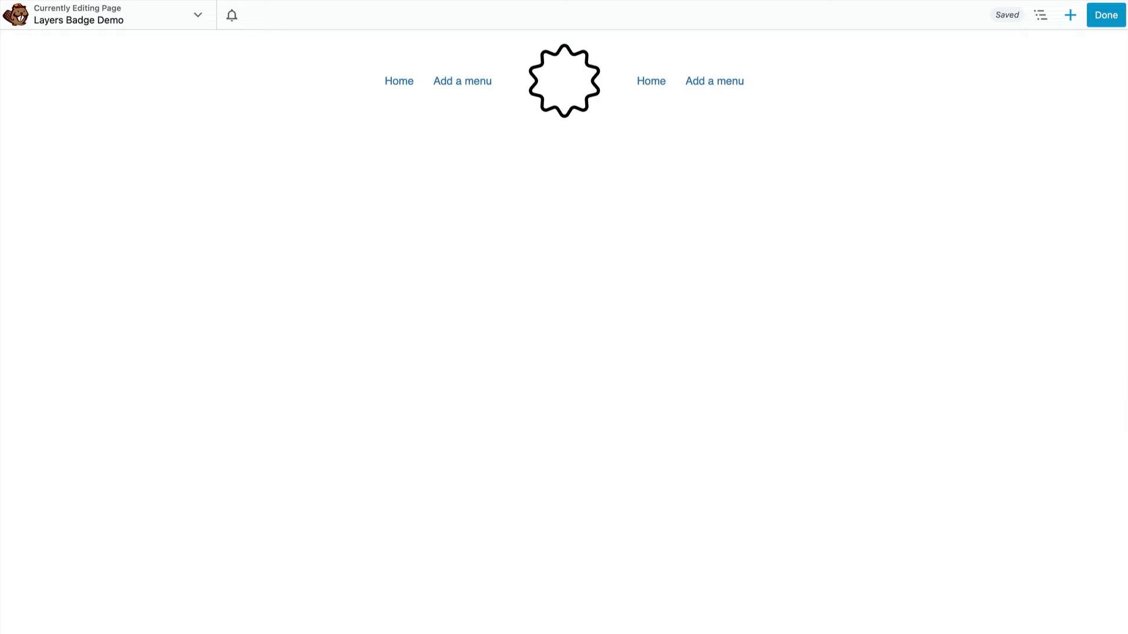
Add a Box module below the header and close its settings.
left_click(1071, 14)
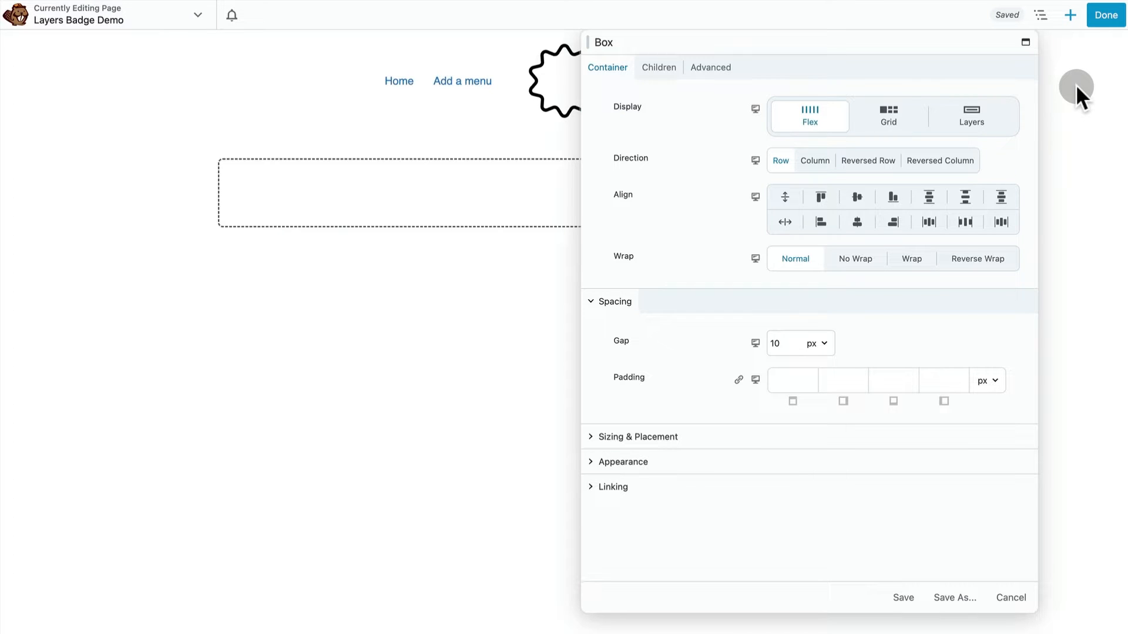
left_click(971, 115)
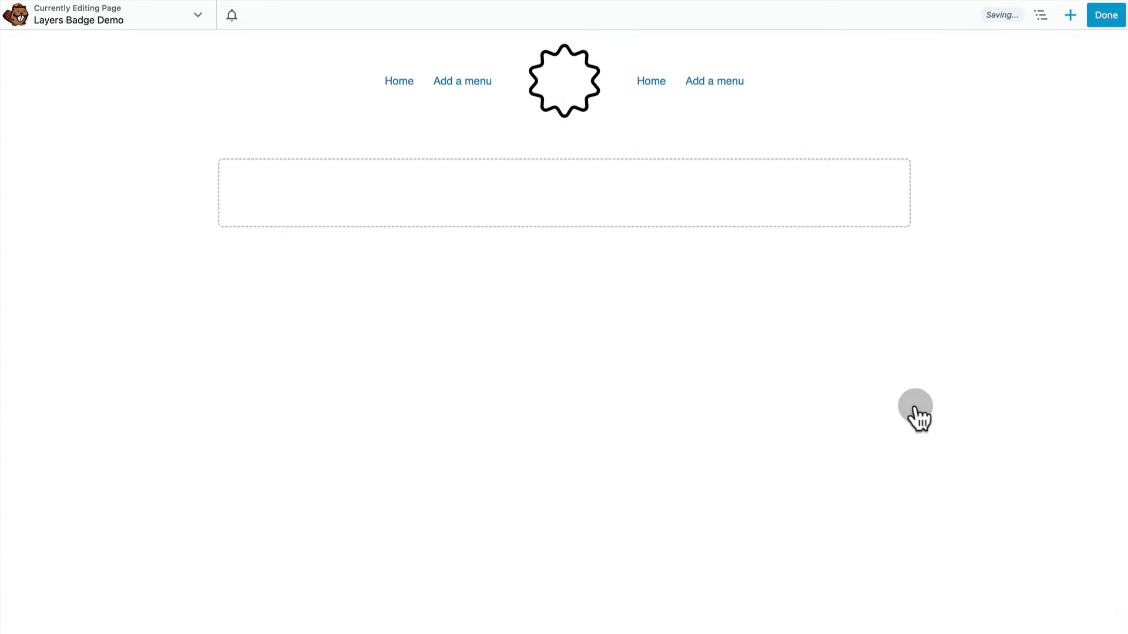
Drop a Box into the empty box and set its background to red and width to 250 px.
left_click(1070, 14)
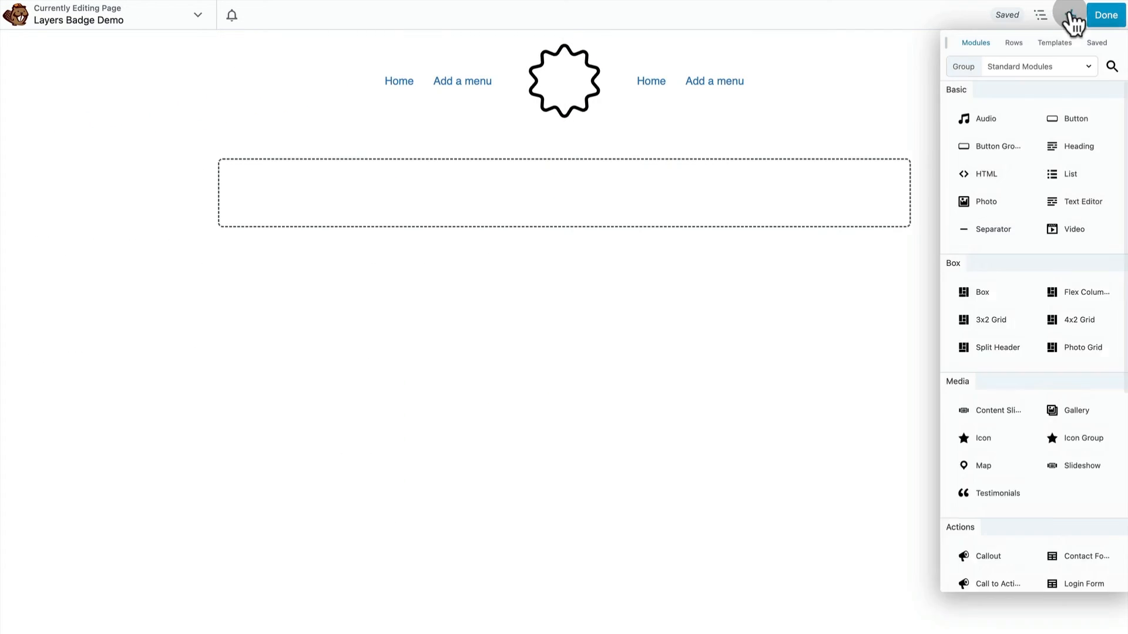
left_click_drag(976, 292, 677, 236)
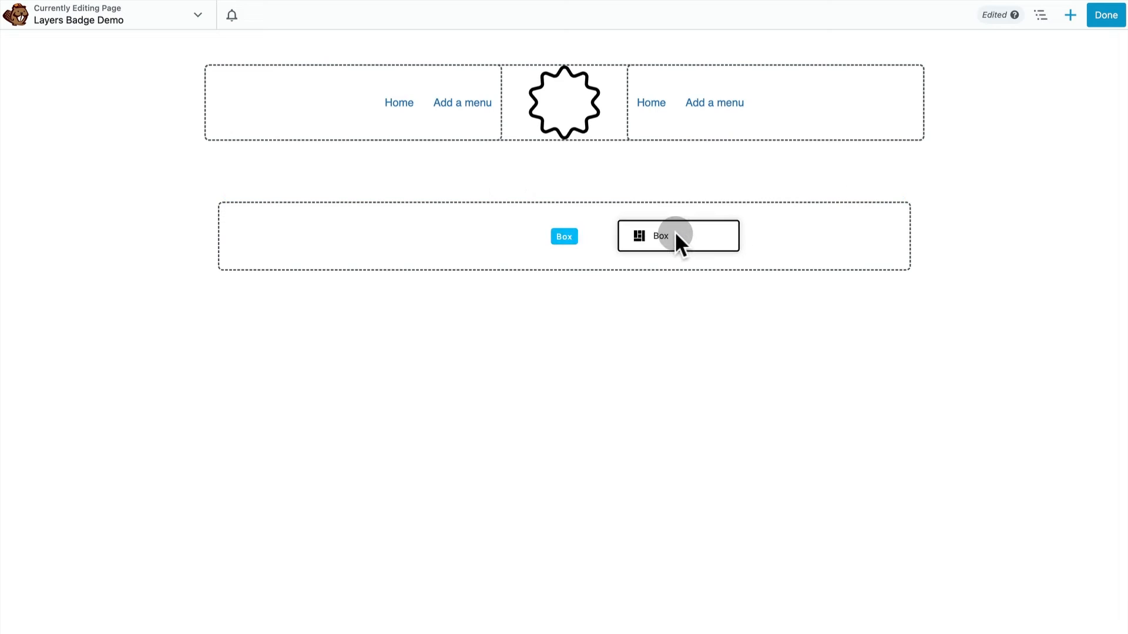
left_click(678, 236)
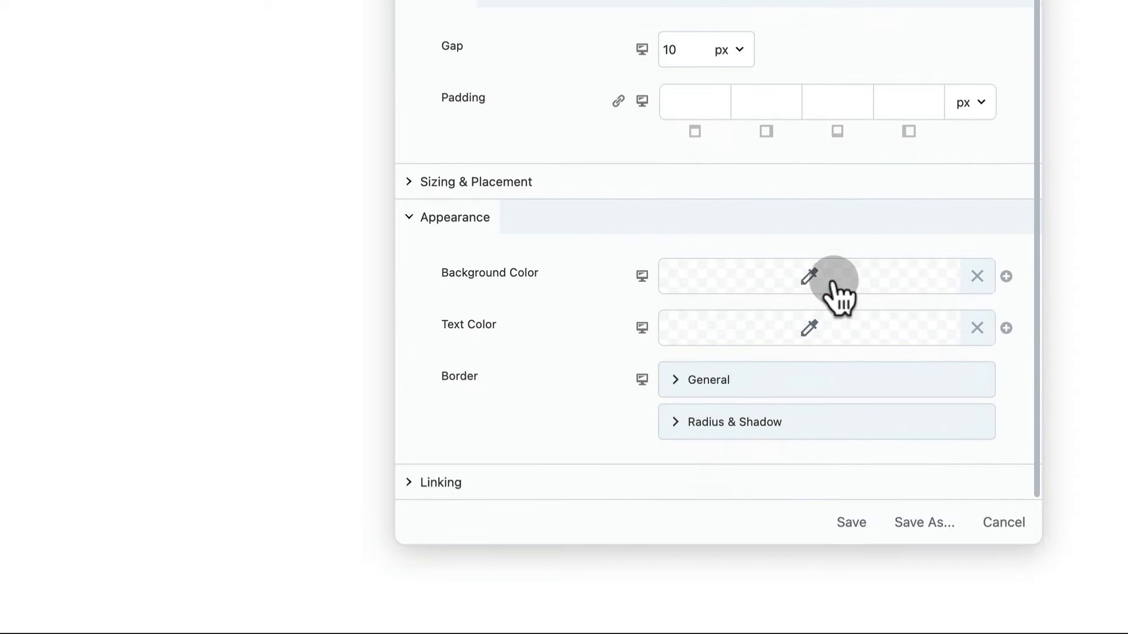
left_click(837, 276)
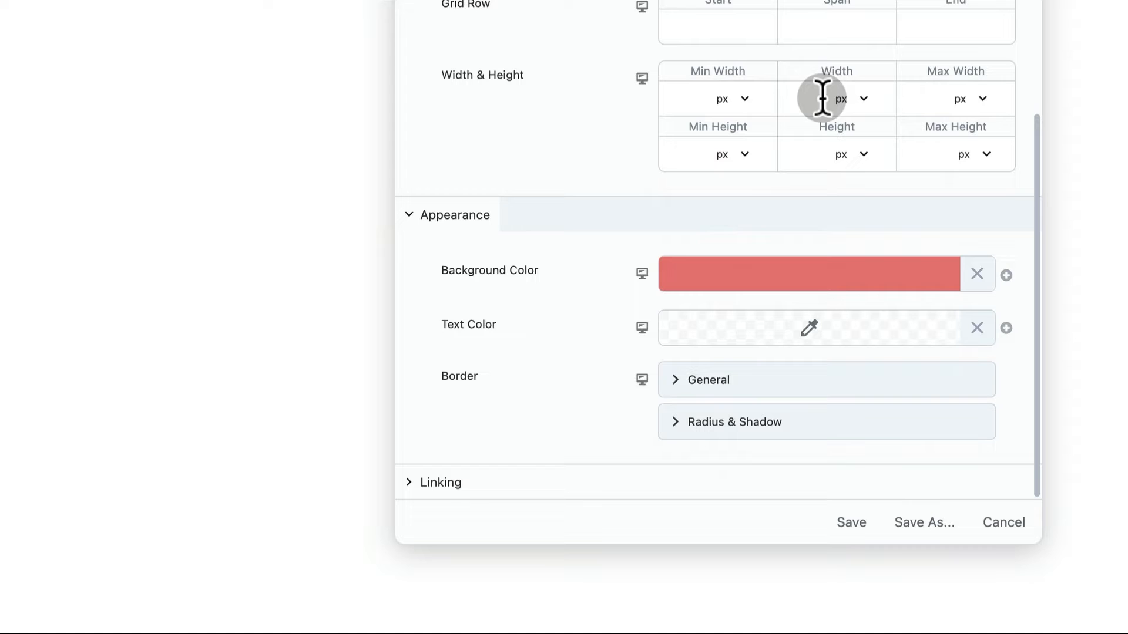
type("250")
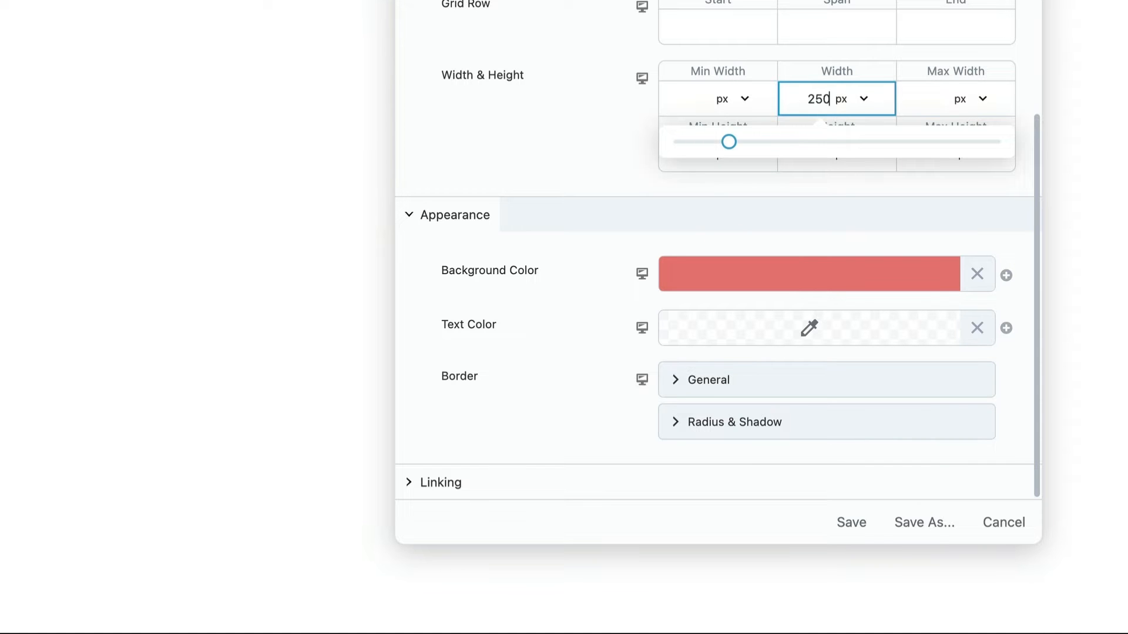
left_click(812, 155)
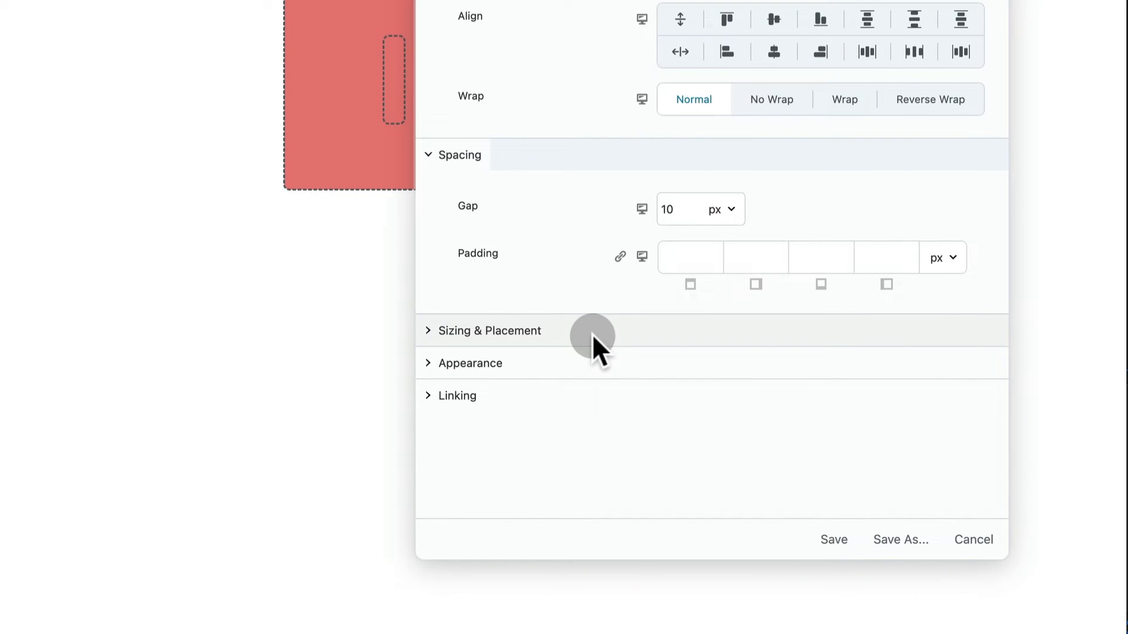
Give the box nested in the red box a yellow background and 230 px width.
left_click(470, 363)
type("230")
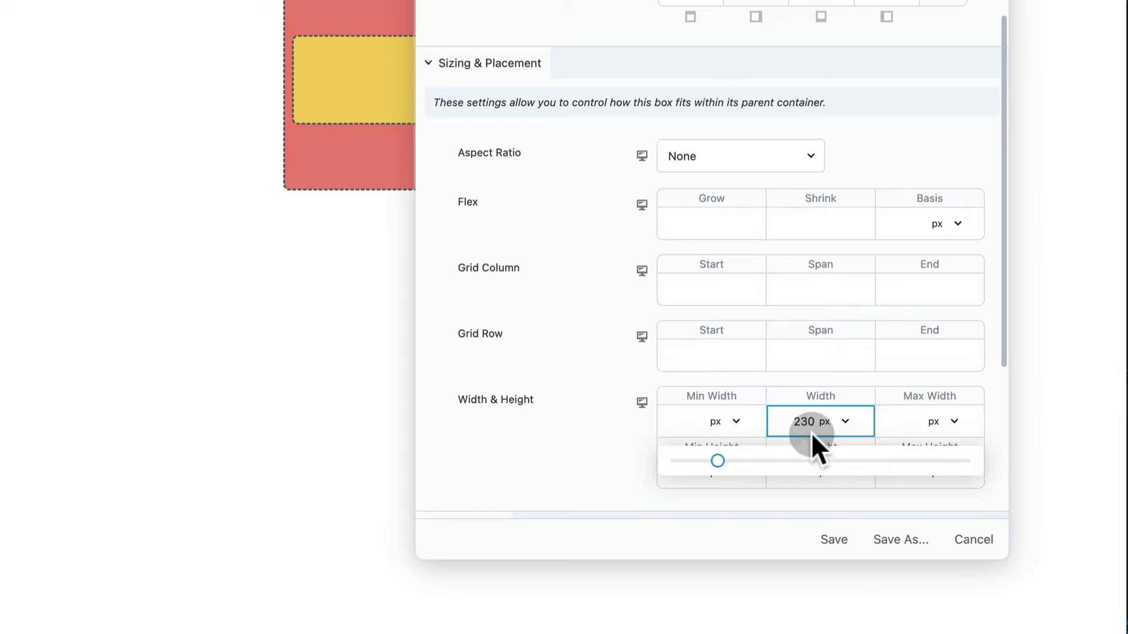
left_click(816, 473)
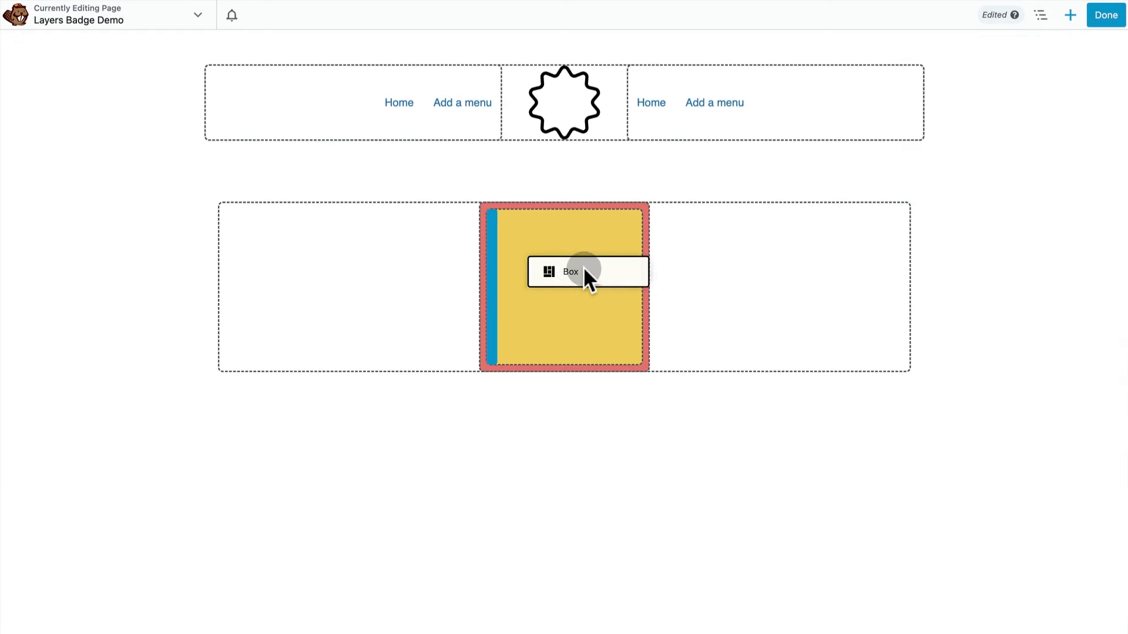
Place a light blue box inside the yellow box and widen it to fill it.
left_click(569, 272)
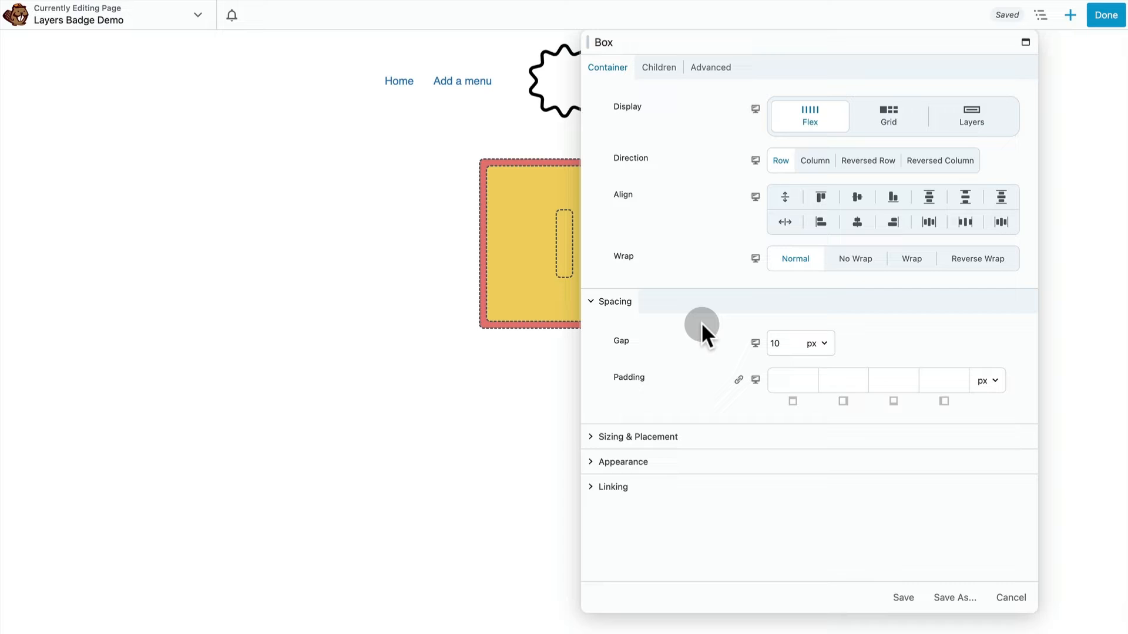
left_click(622, 461)
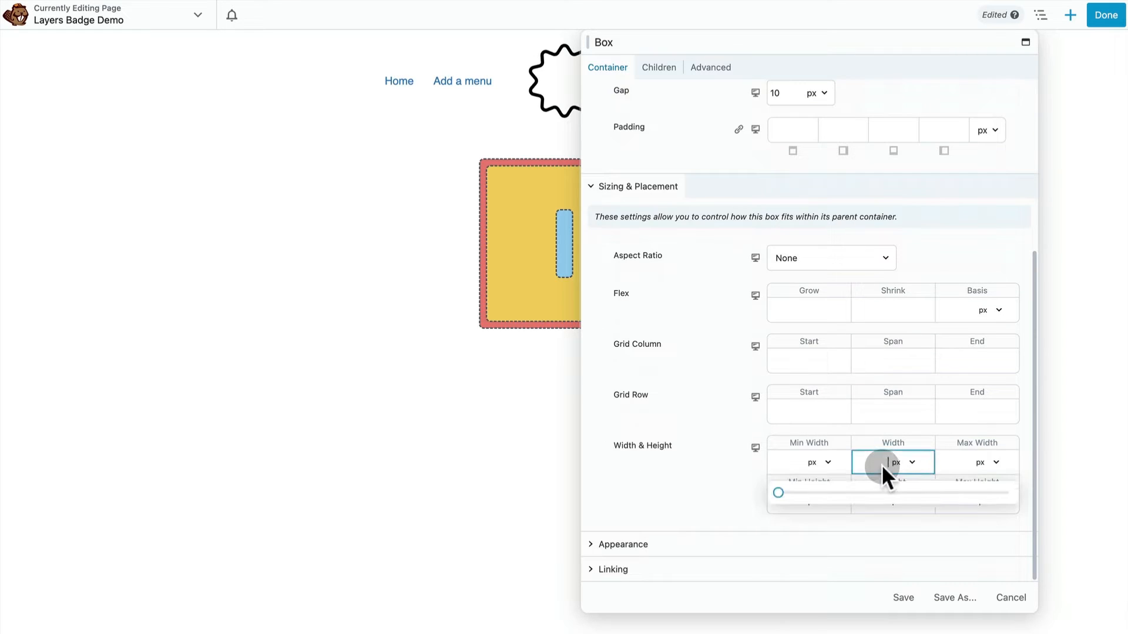
left_click_drag(778, 492, 811, 492)
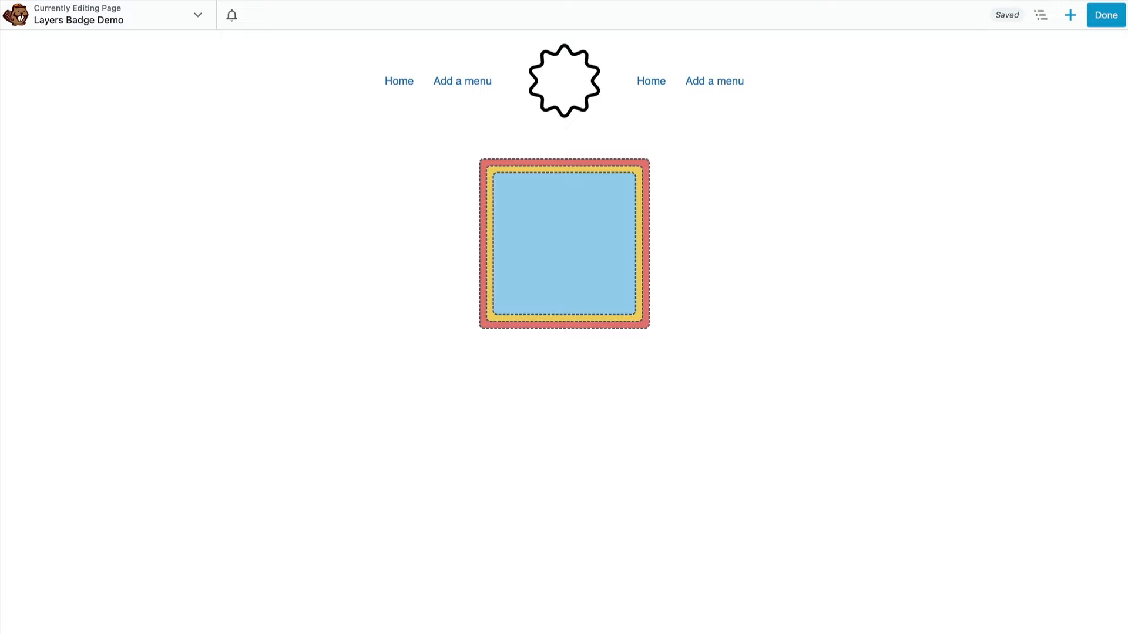
Add text inside the blue box in dark Bangers at 60 px, with custom CSS.
left_click(1070, 14)
type("Gr")
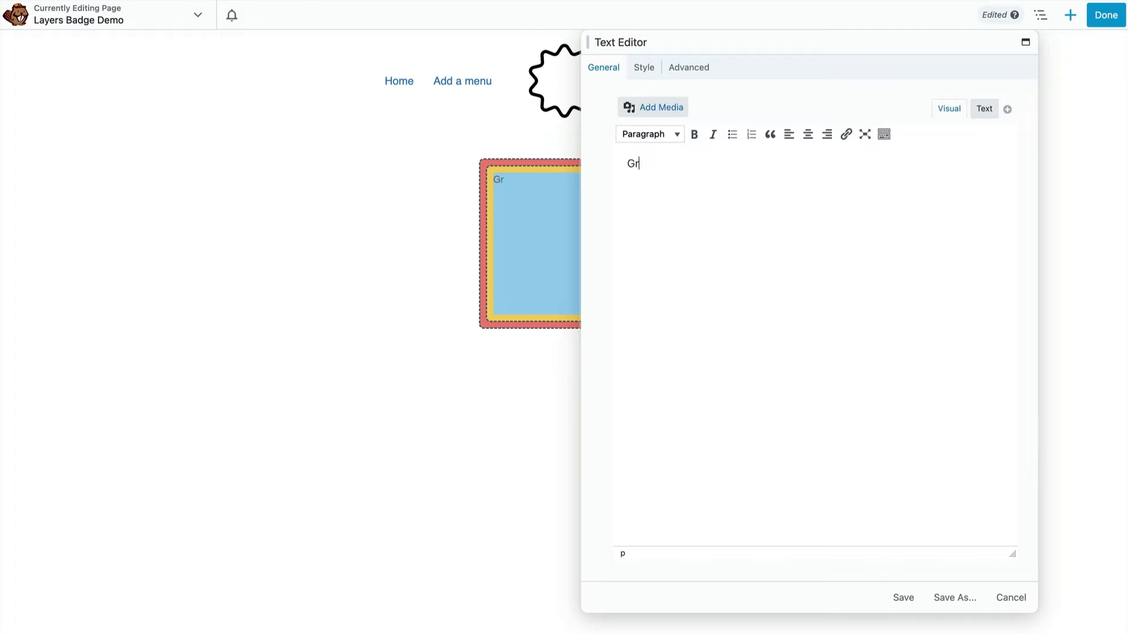
left_click(643, 67)
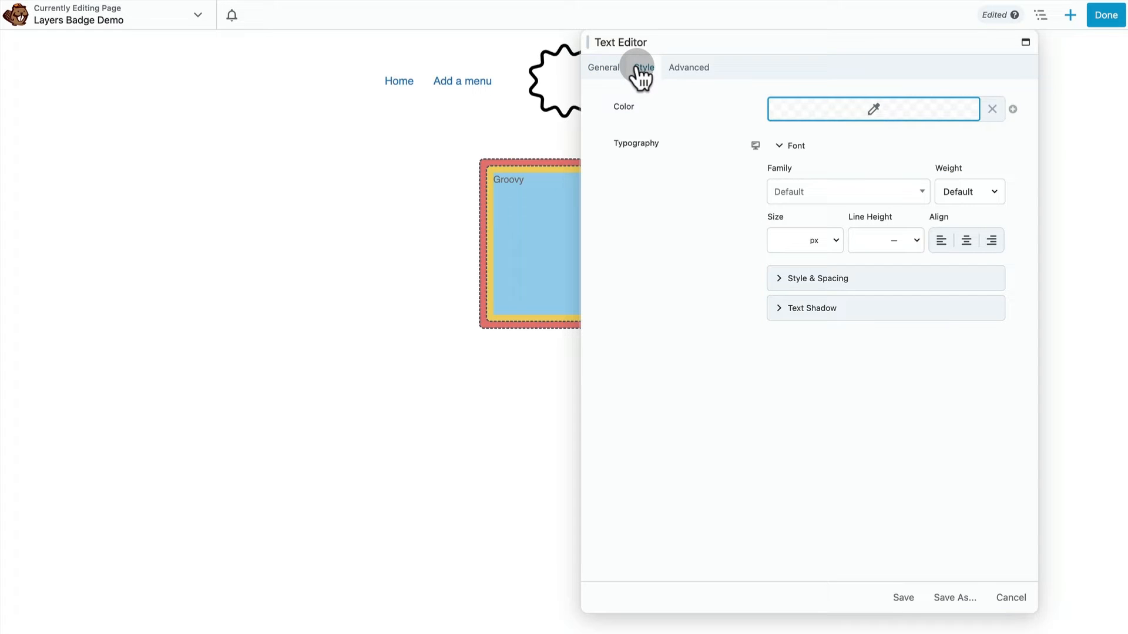
left_click(847, 191)
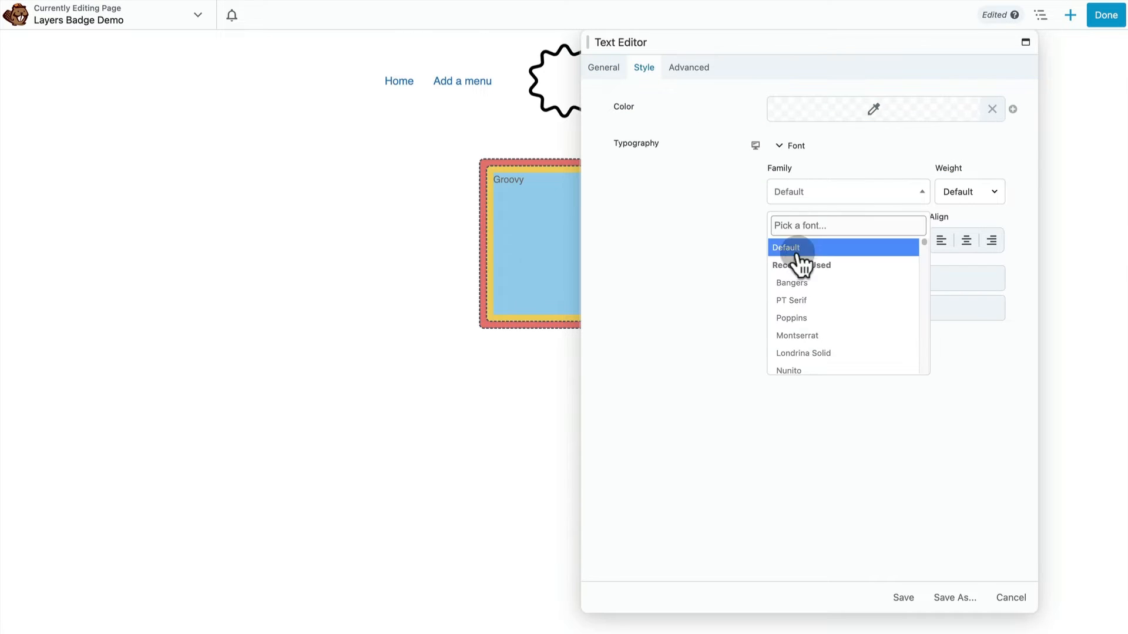
left_click(791, 283)
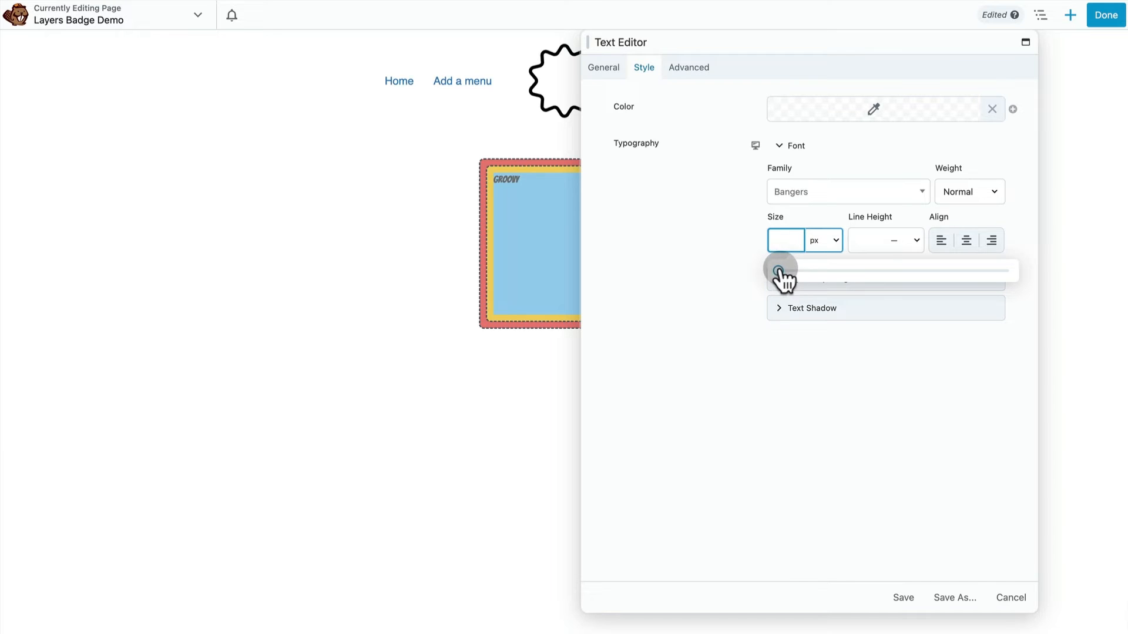
left_click_drag(779, 270, 839, 270)
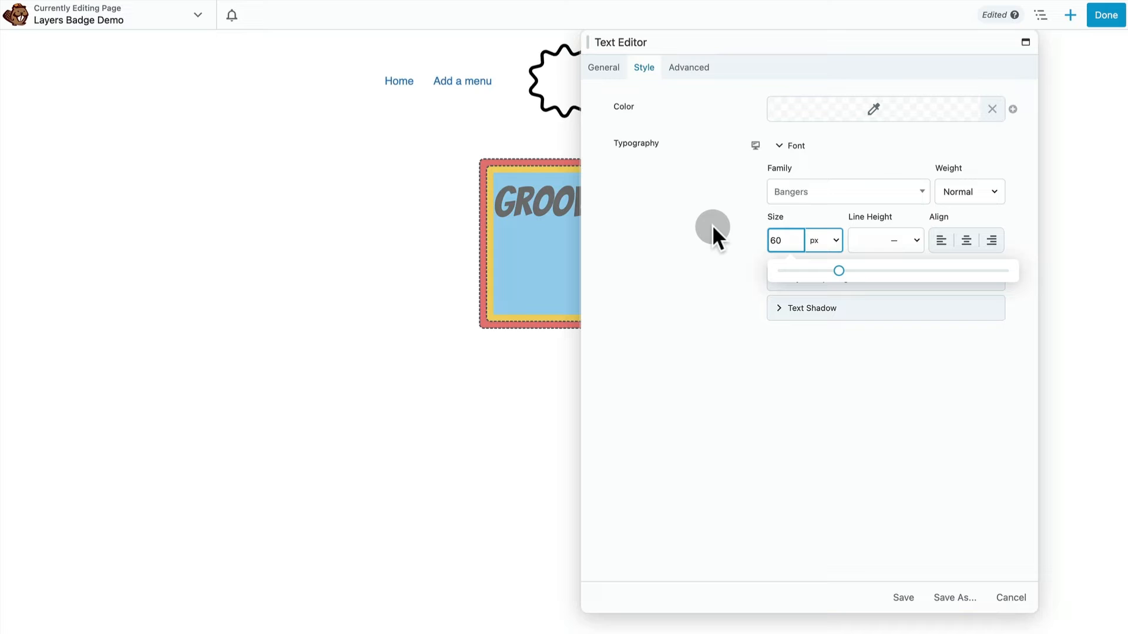
left_click(885, 108)
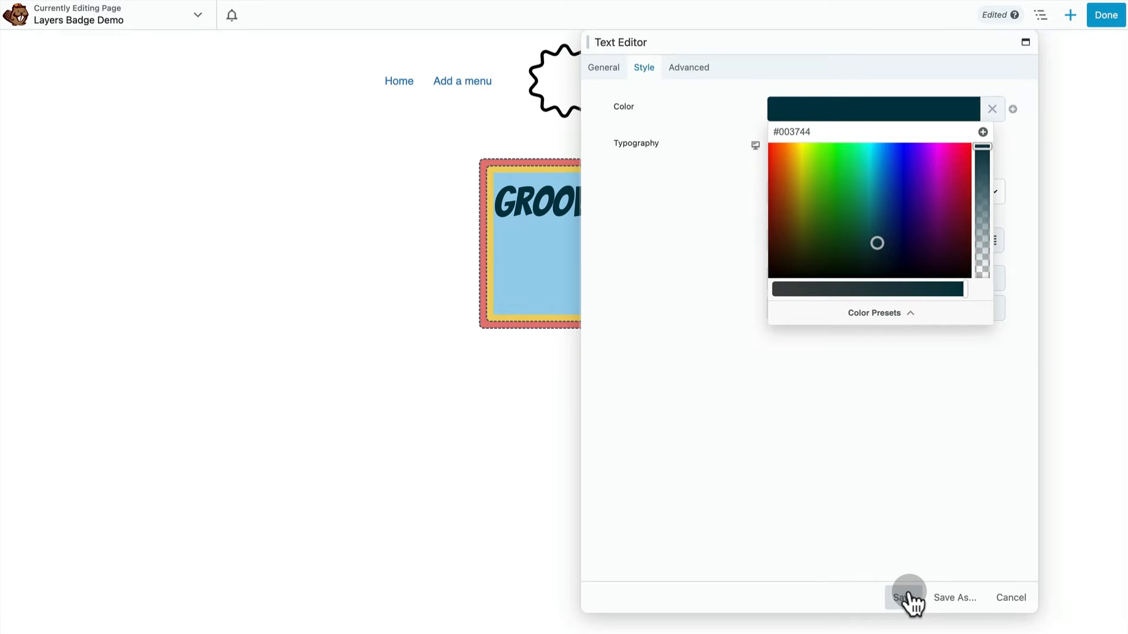
left_click(689, 67)
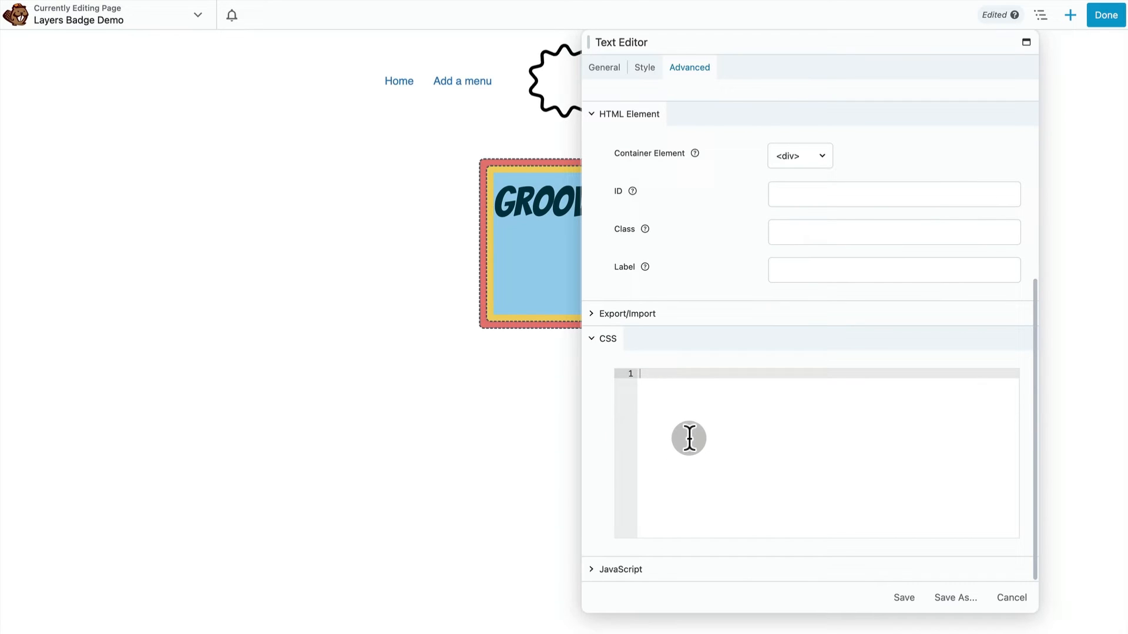
left_click(903, 598)
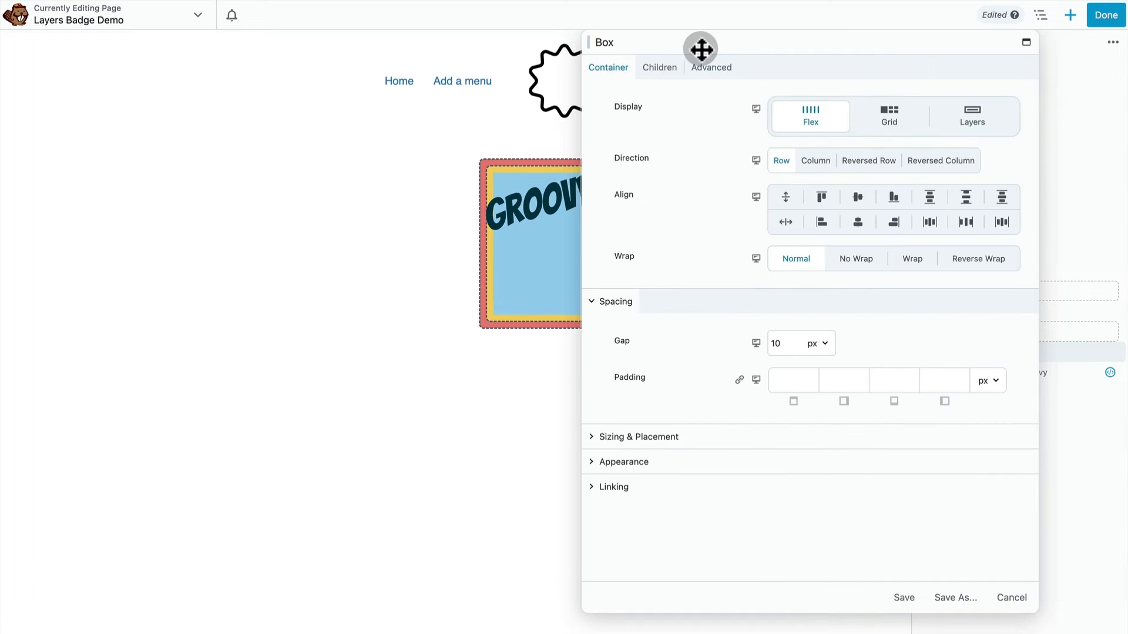
Round the red outer box's corners into a circle and save it.
left_click_drag(699, 49, 845, 149)
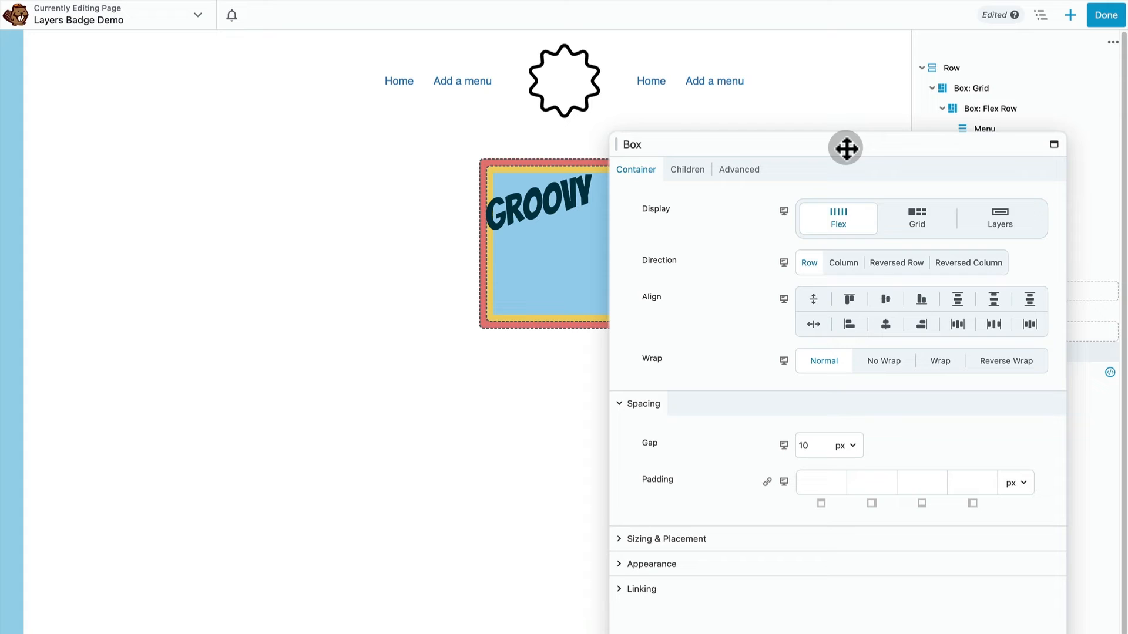
left_click(885, 299)
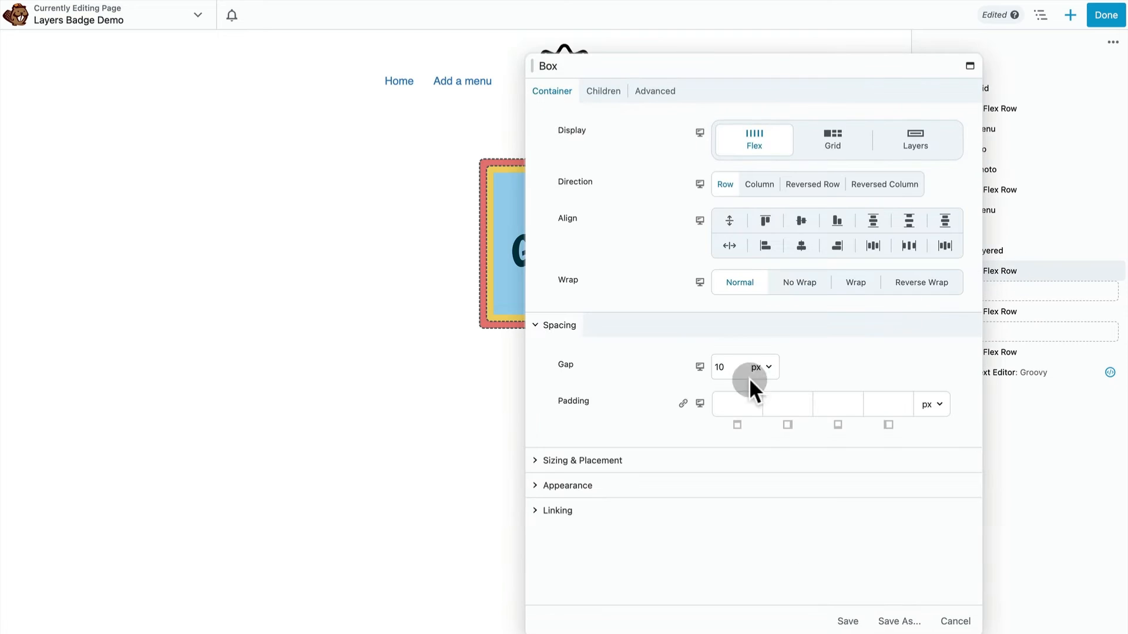
left_click(581, 461)
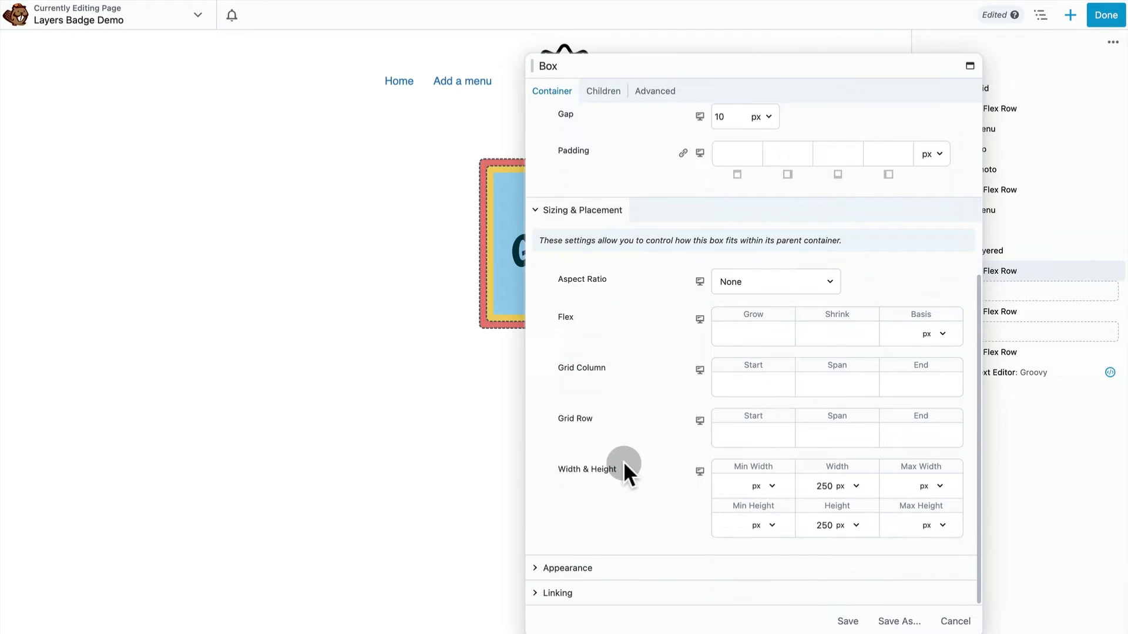
mouse_move(759, 587)
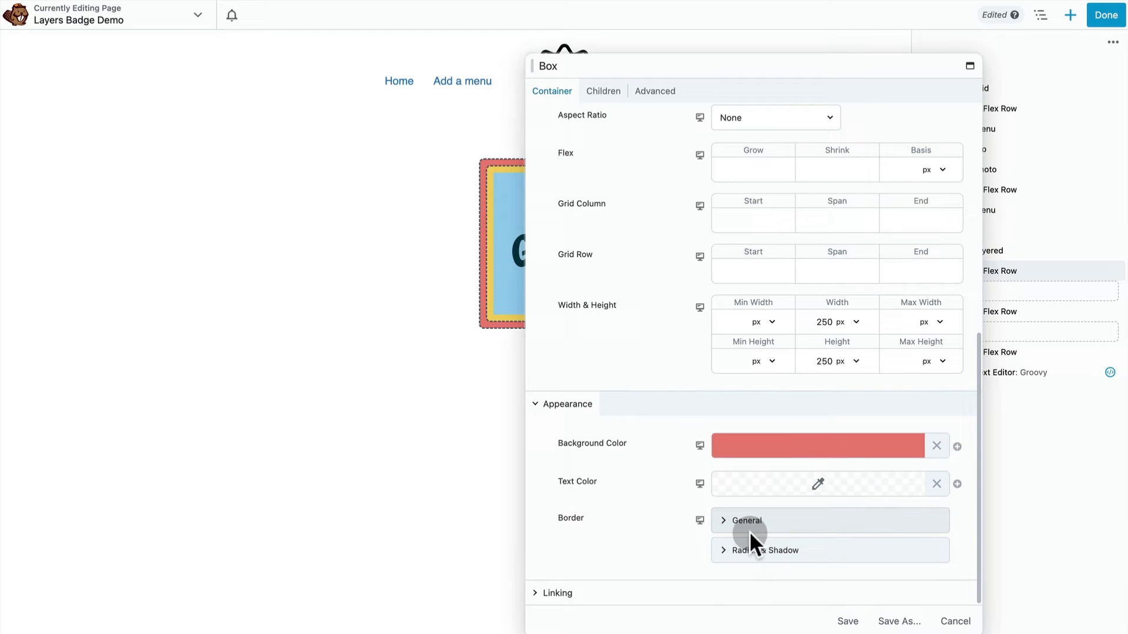
left_click(765, 550)
type("125")
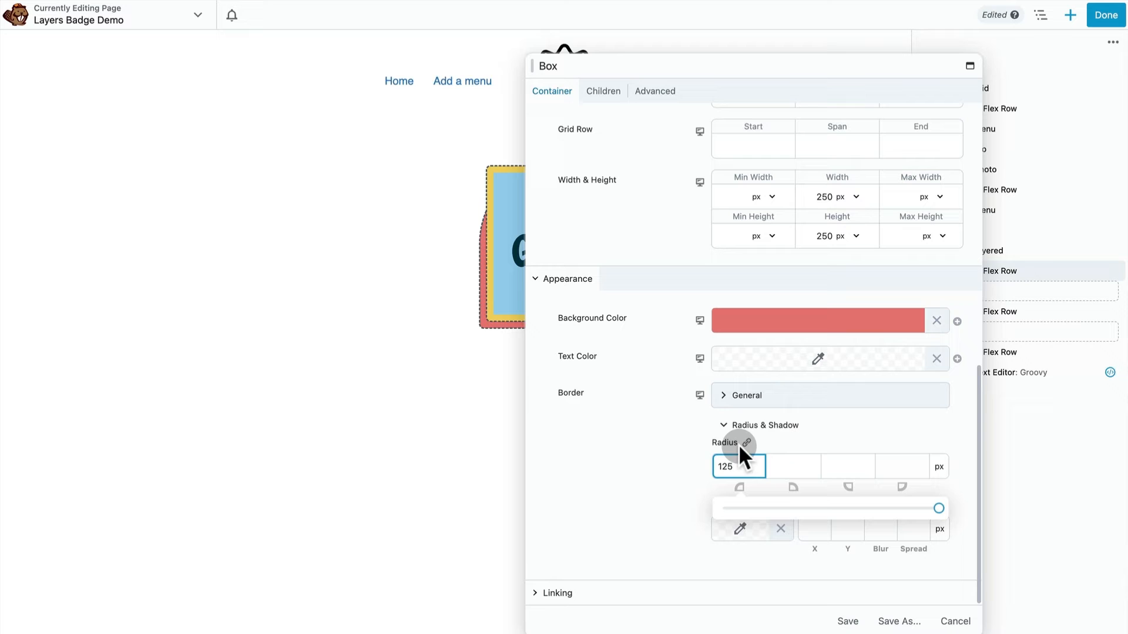
left_click(848, 622)
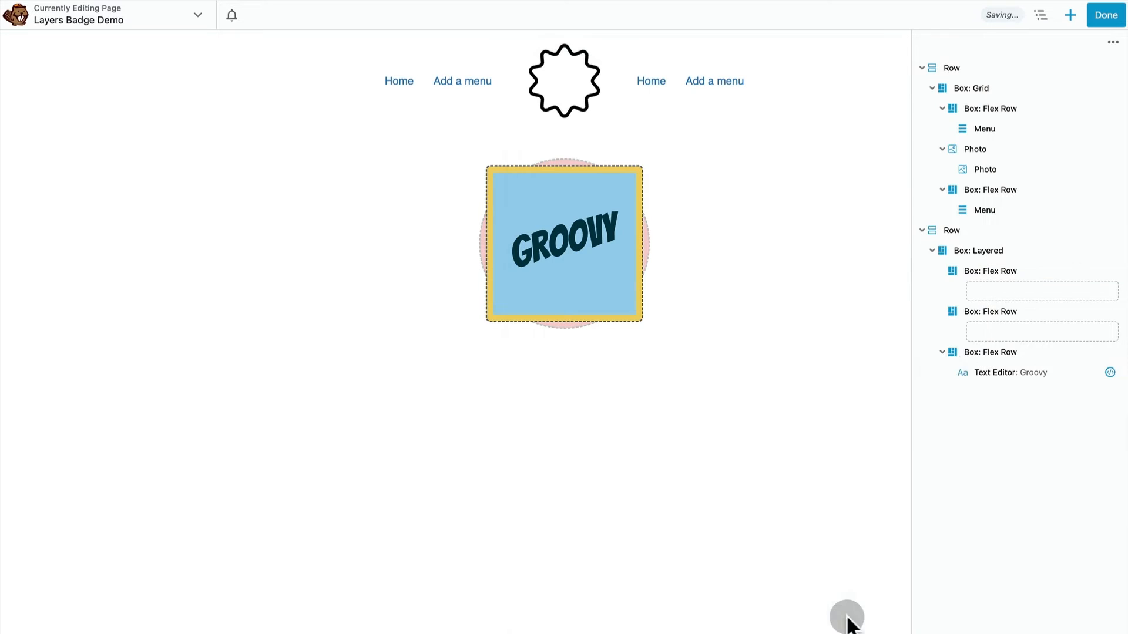
Round the yellow middle and blue inner boxes into circles and save each.
left_click(1000, 311)
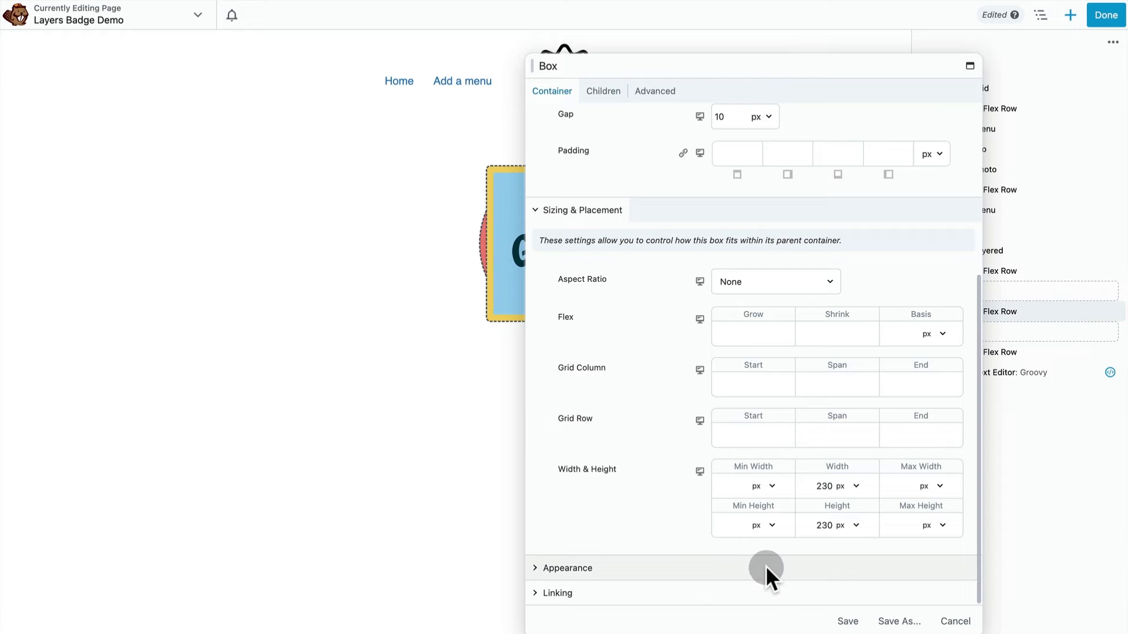
left_click(568, 568)
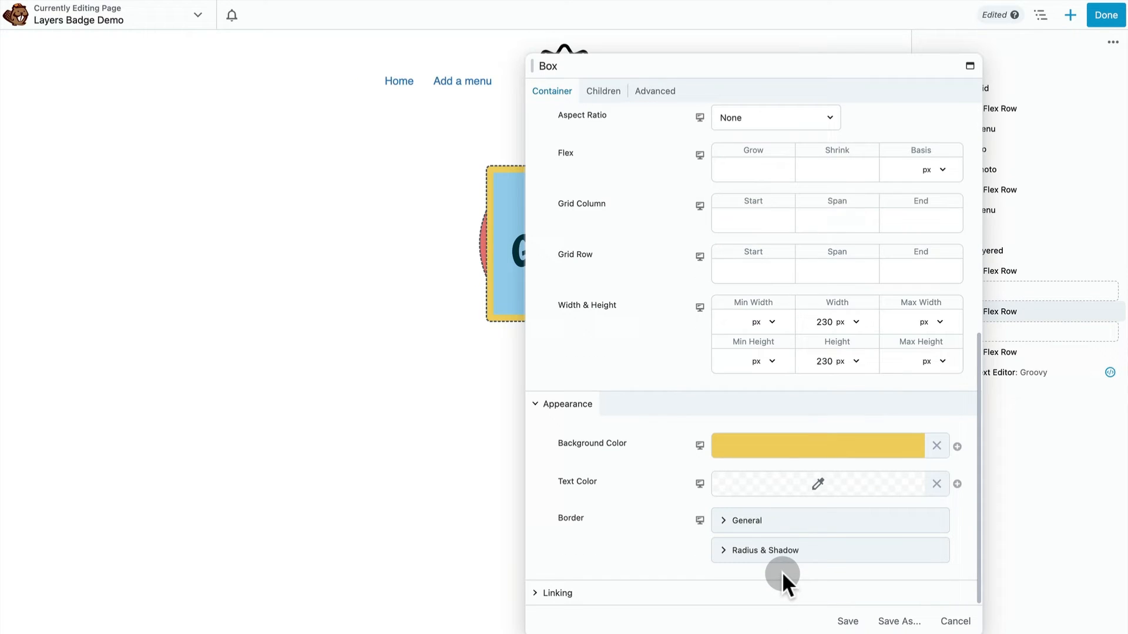
left_click(764, 550)
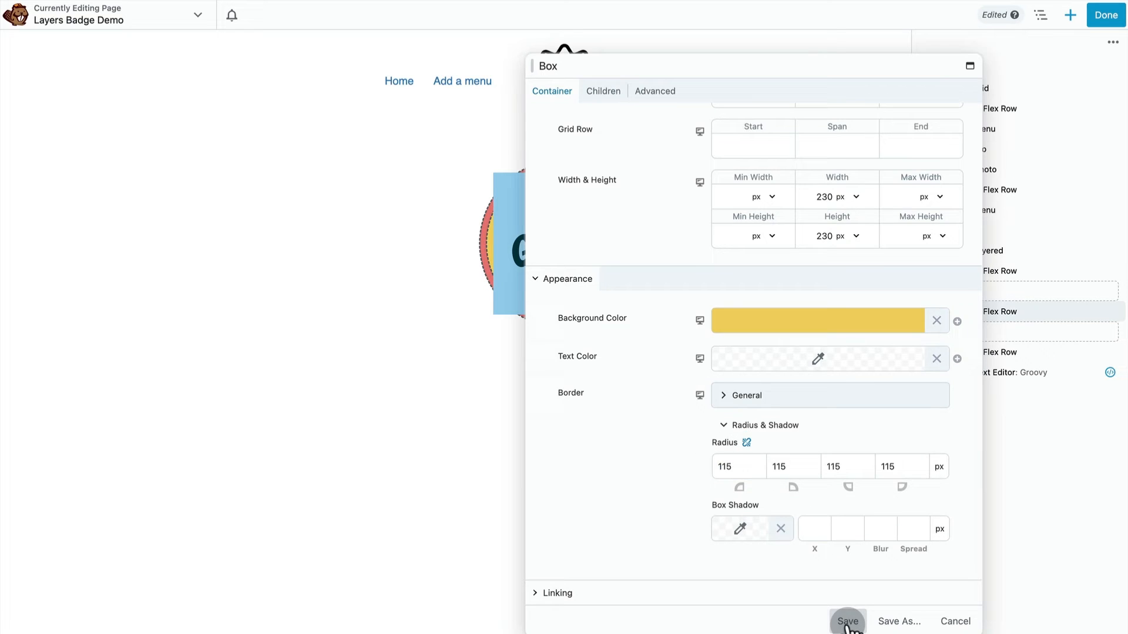
left_click(849, 621)
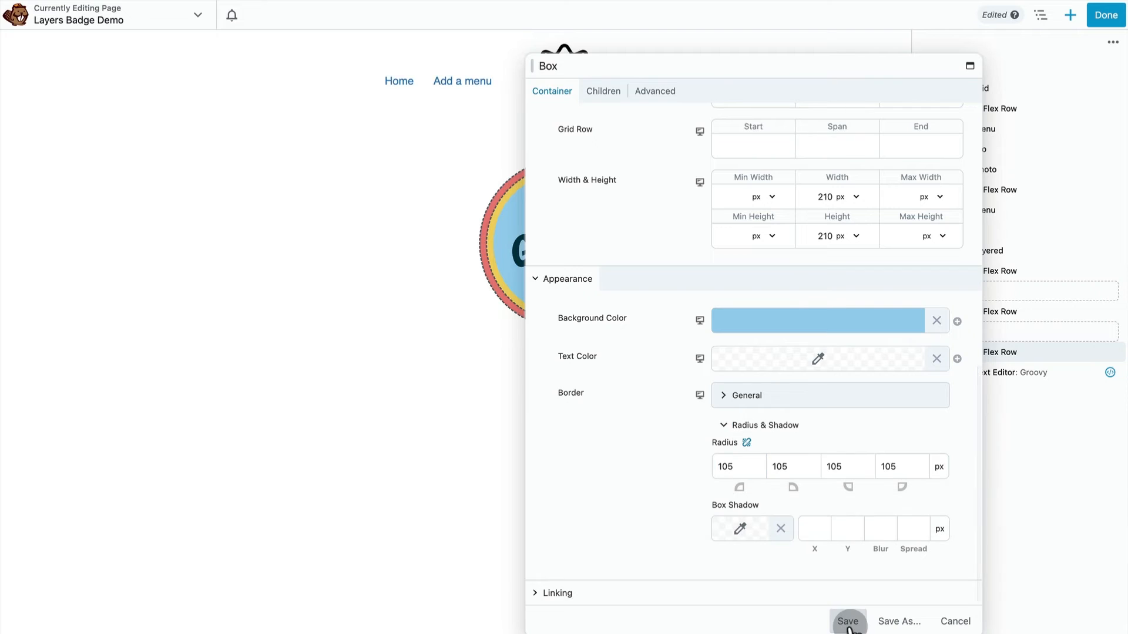
left_click(849, 621)
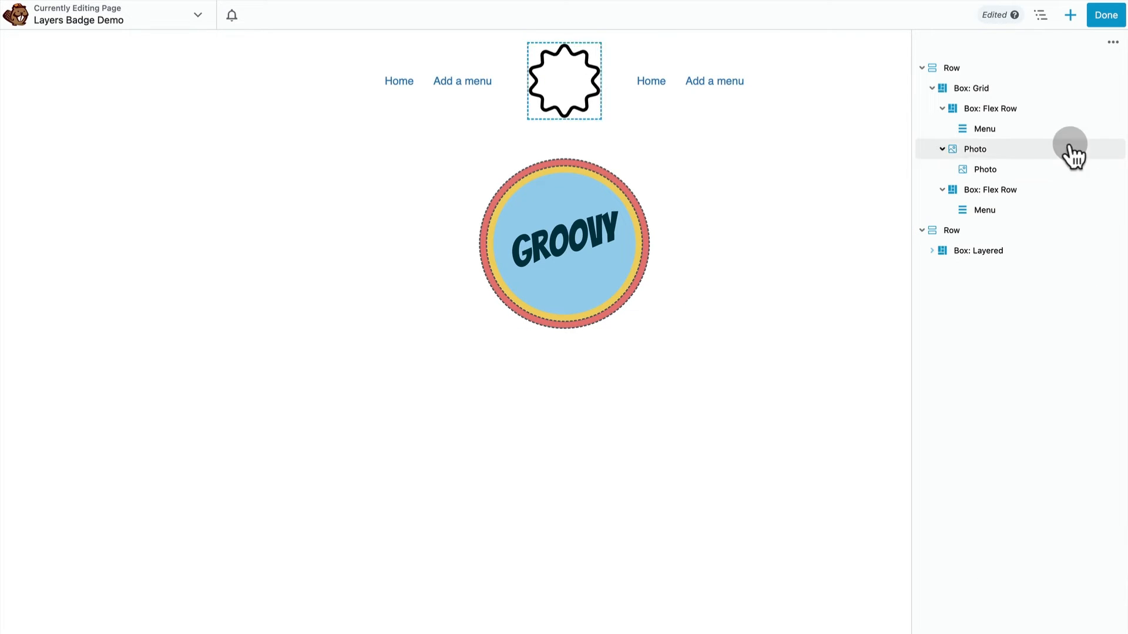
Remove the starburst photo so the badge sits between the header menus.
left_click(977, 251)
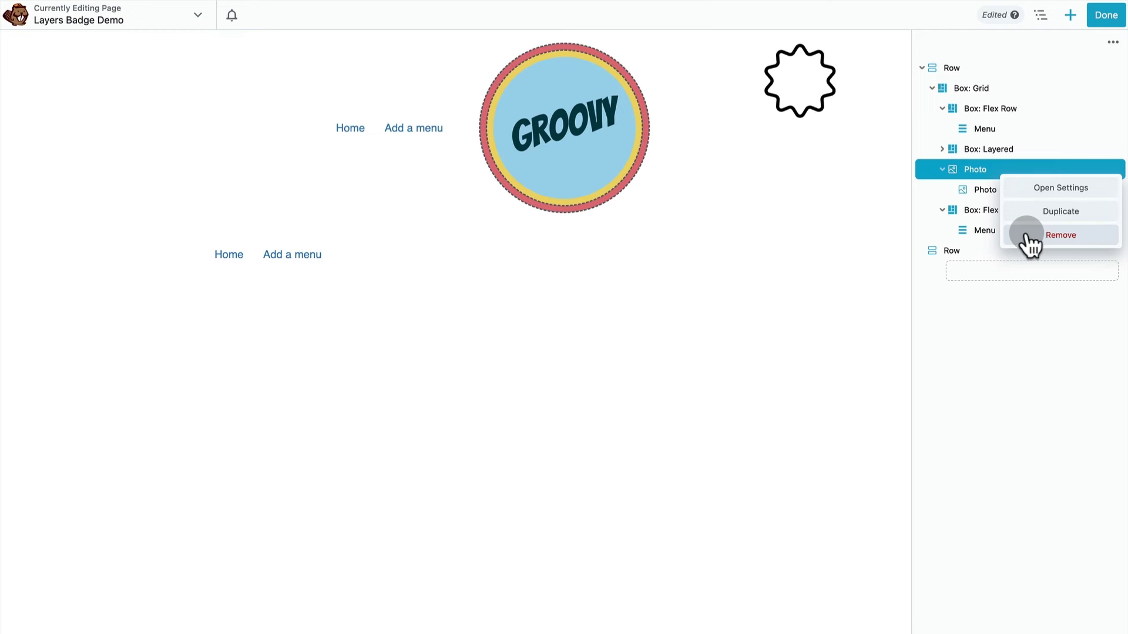
left_click(1060, 234)
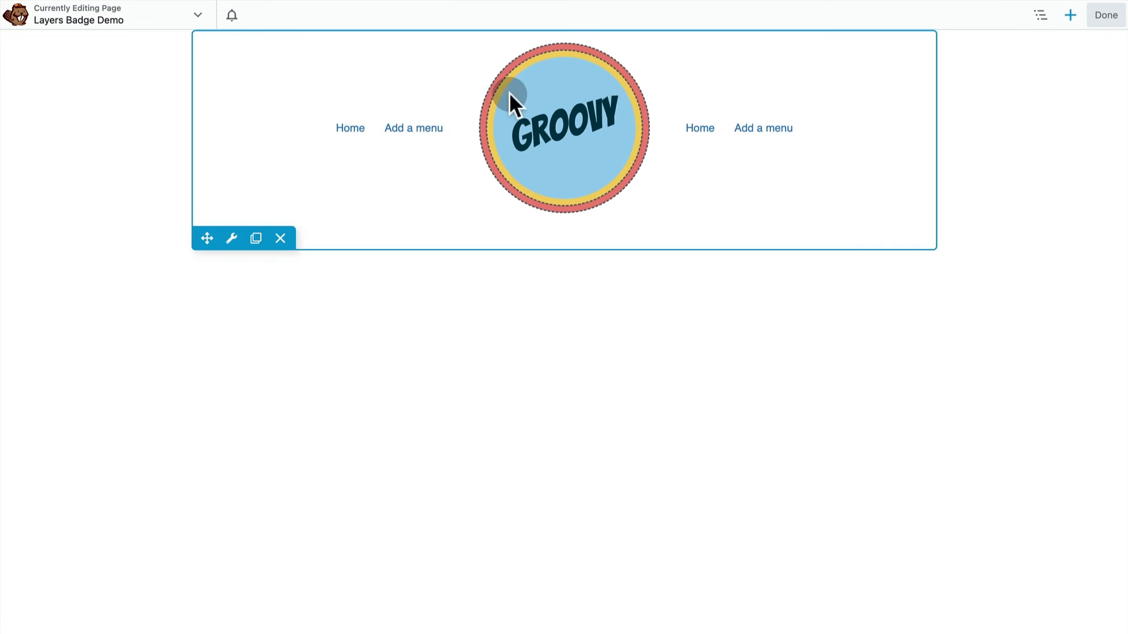
Give the Menu module's links black colour, Semi-Bold weight and uppercase transform, then save.
left_click(232, 238)
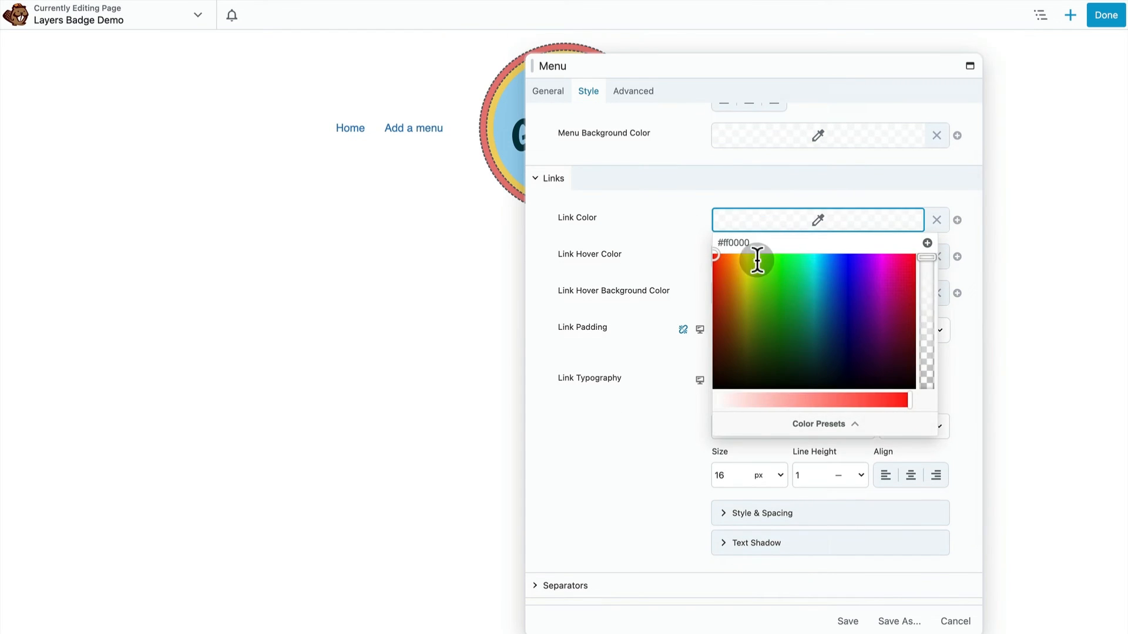
left_click(792, 426)
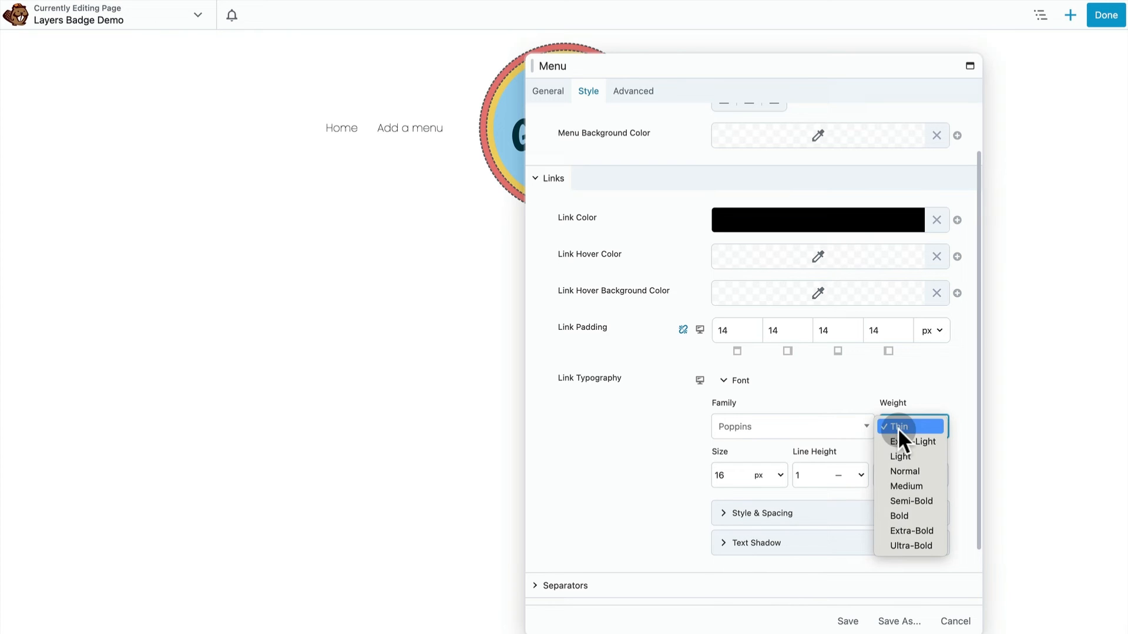
left_click(911, 501)
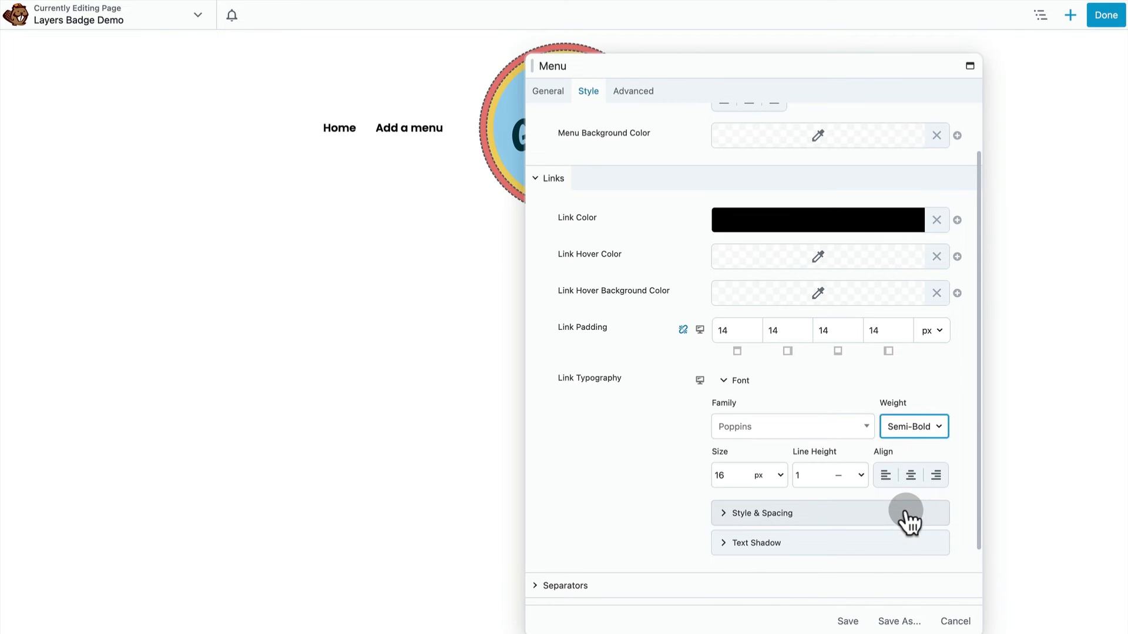
left_click(847, 621)
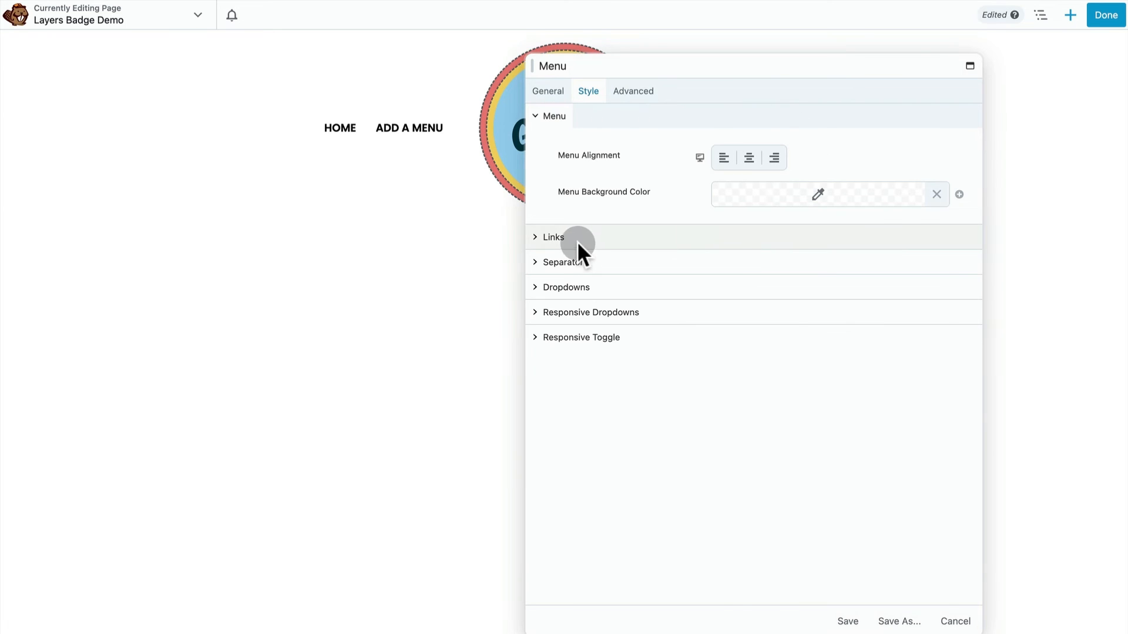
left_click(552, 237)
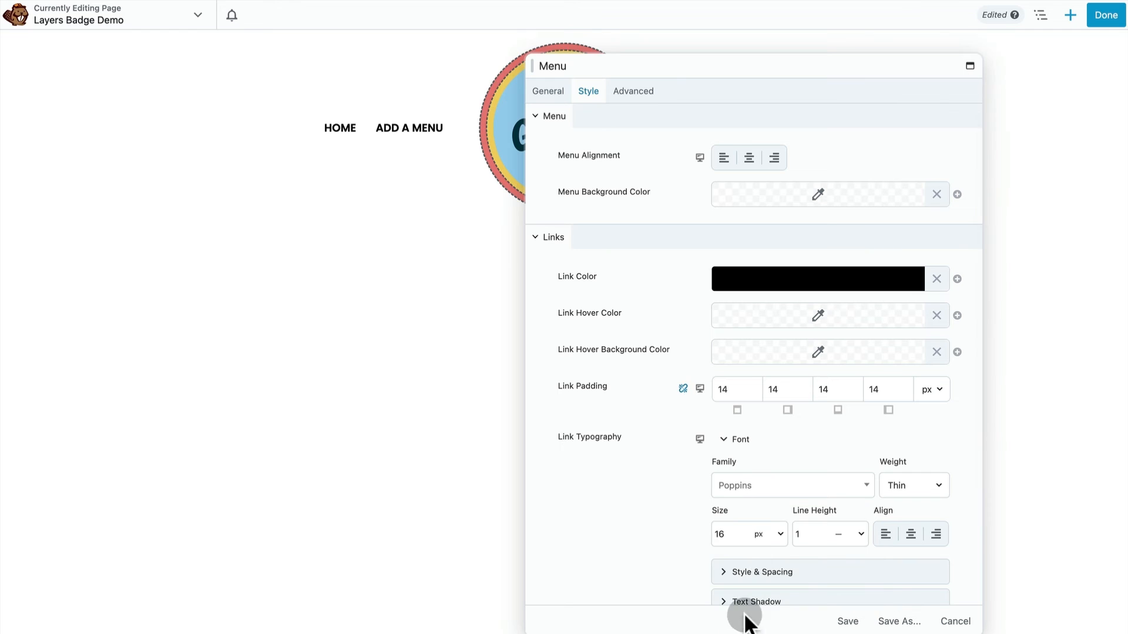
left_click(914, 486)
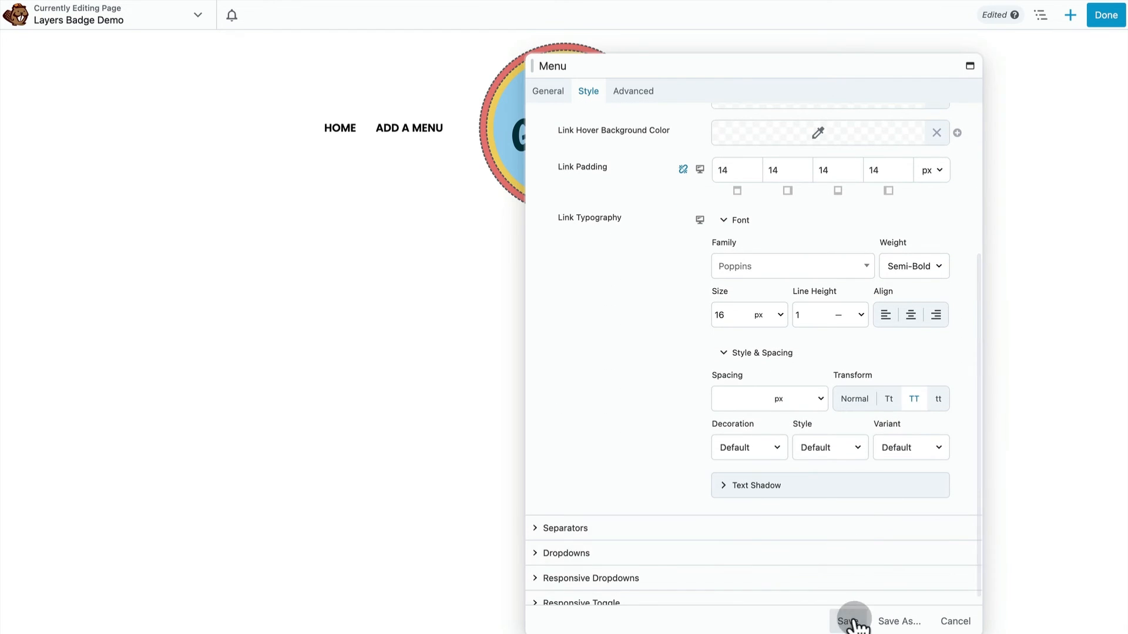
left_click(852, 621)
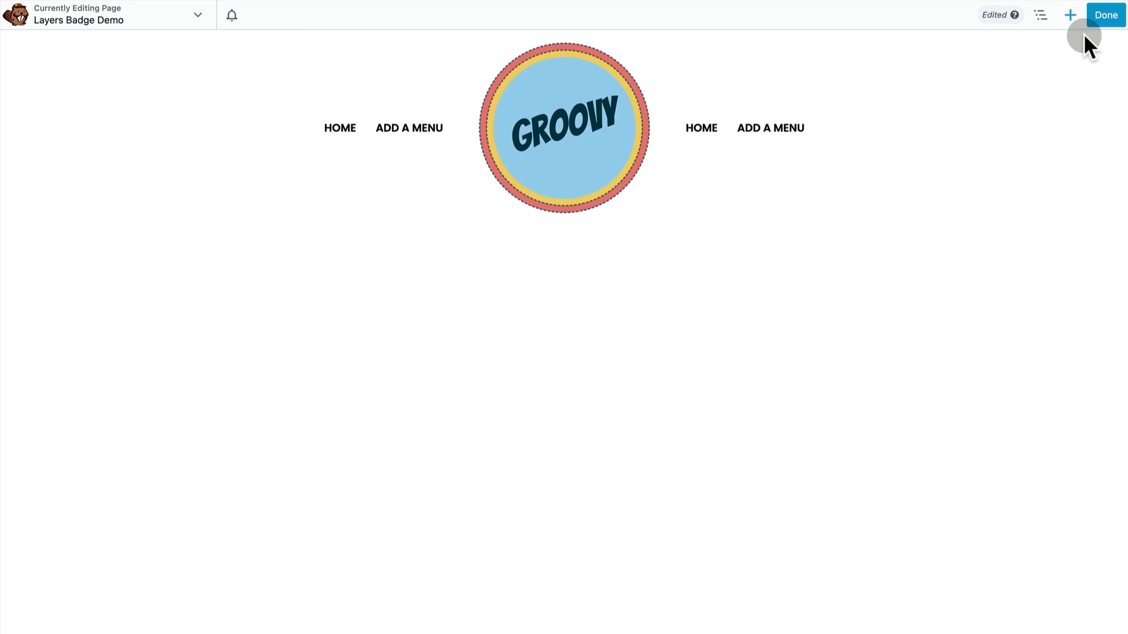
Add the saved Rainbow Badge Demo Top and Body rows from the Rows list.
left_click(1068, 16)
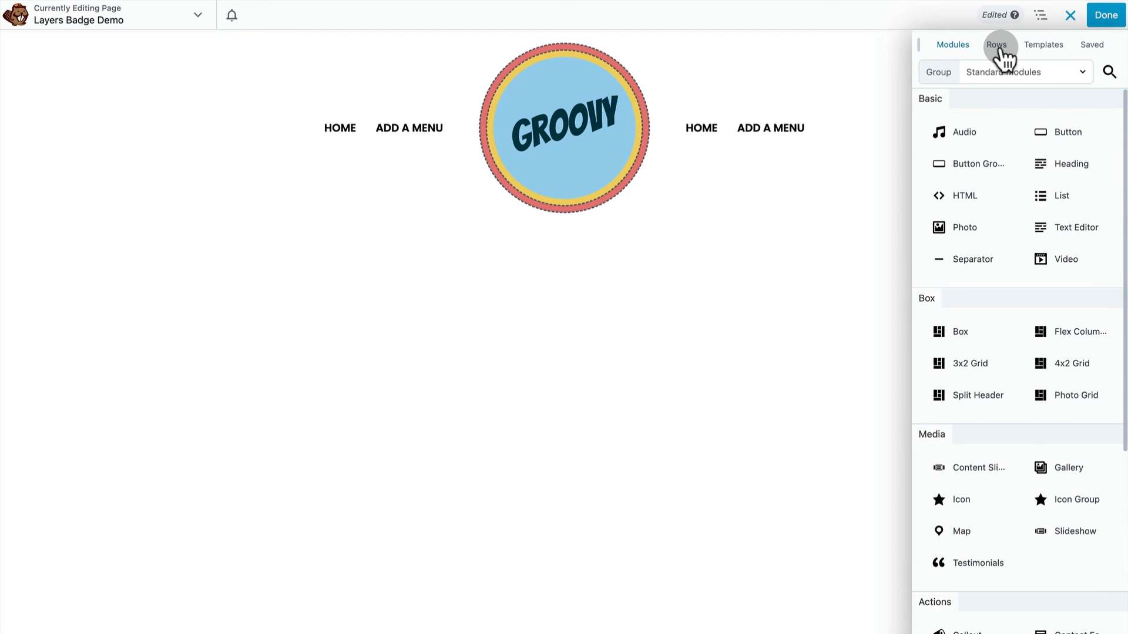
left_click(999, 44)
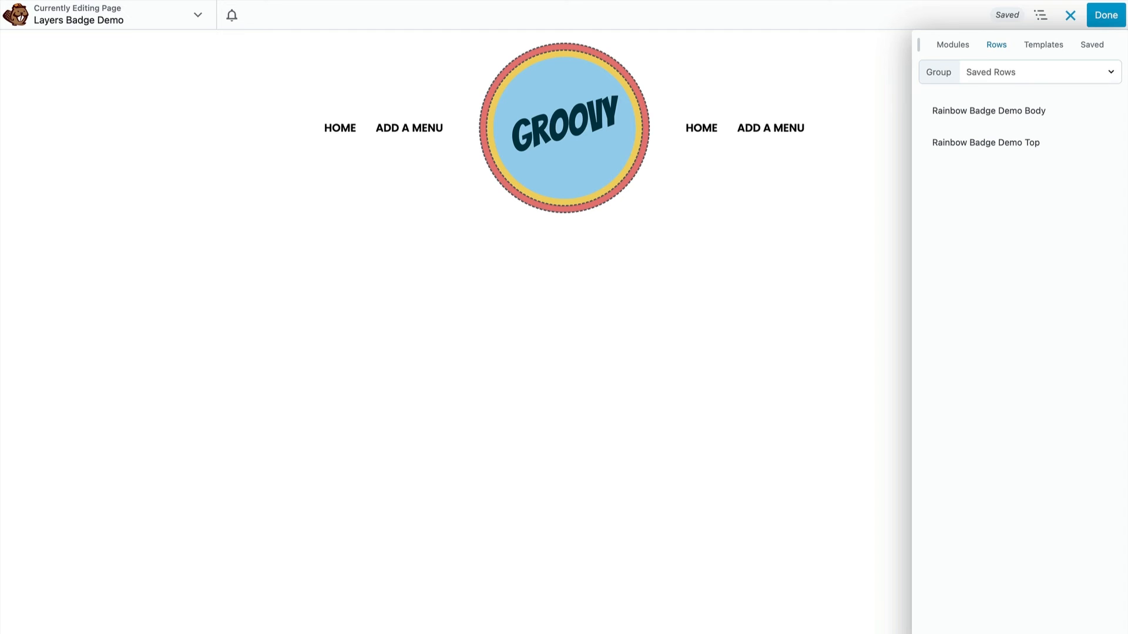
left_click(1070, 15)
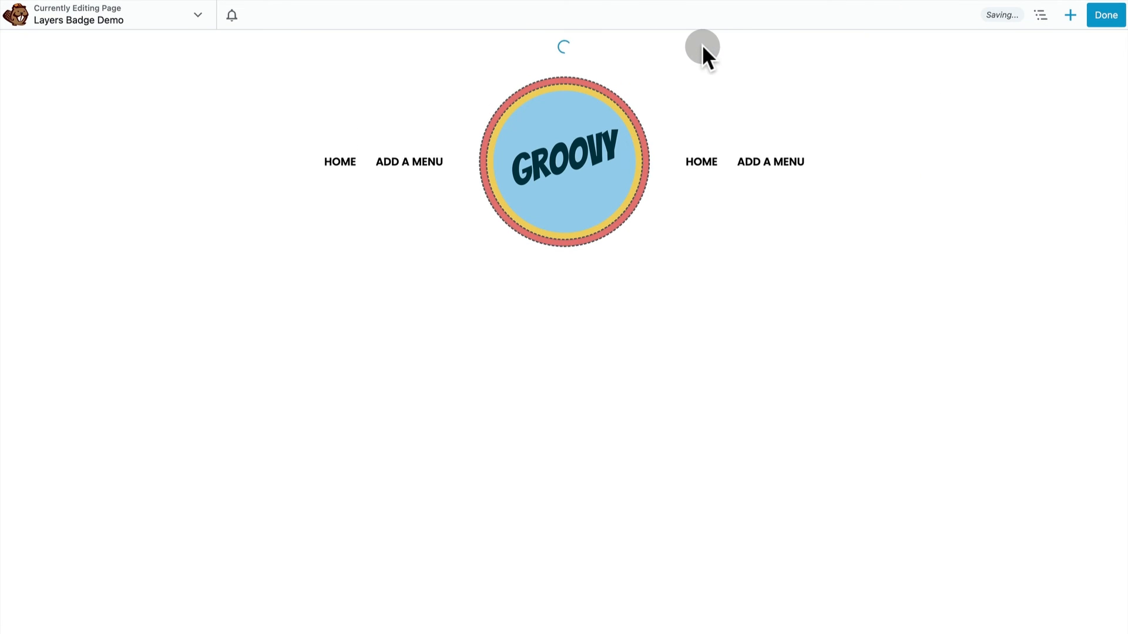
left_click(1070, 15)
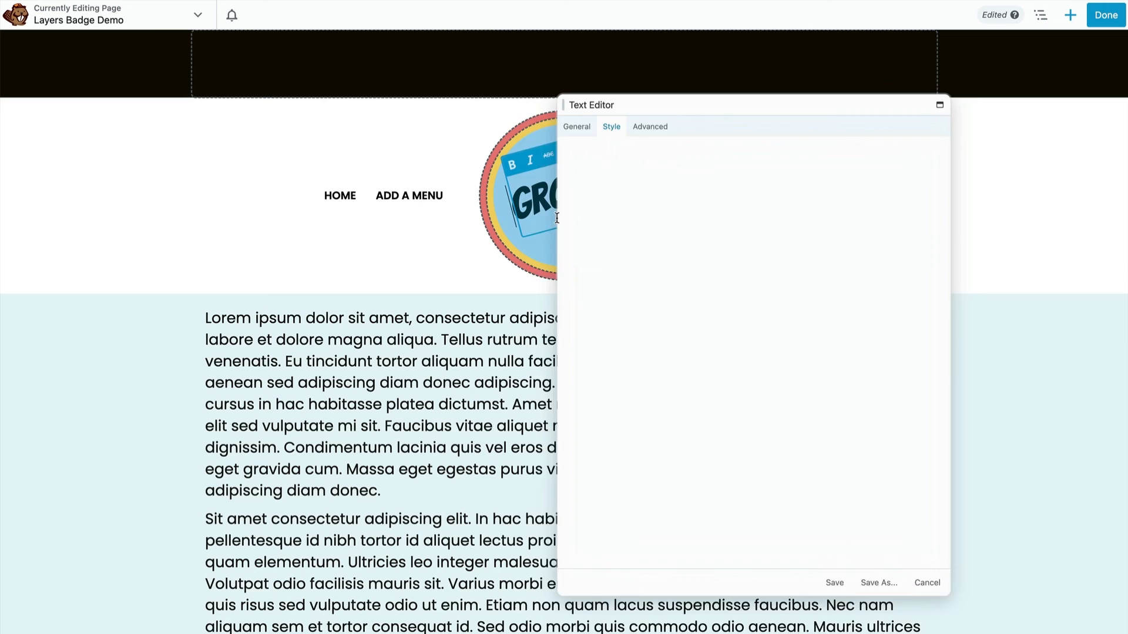
Set the Text Editor module's right margin to 16 px, then dismiss the publish menu.
left_click(650, 126)
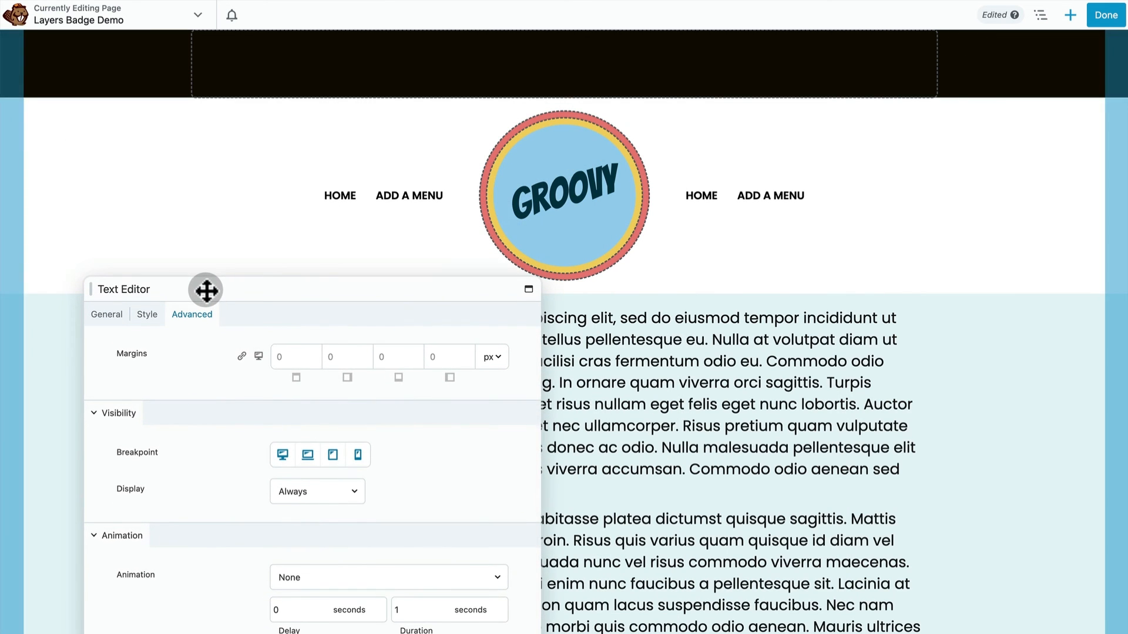
left_click(346, 356)
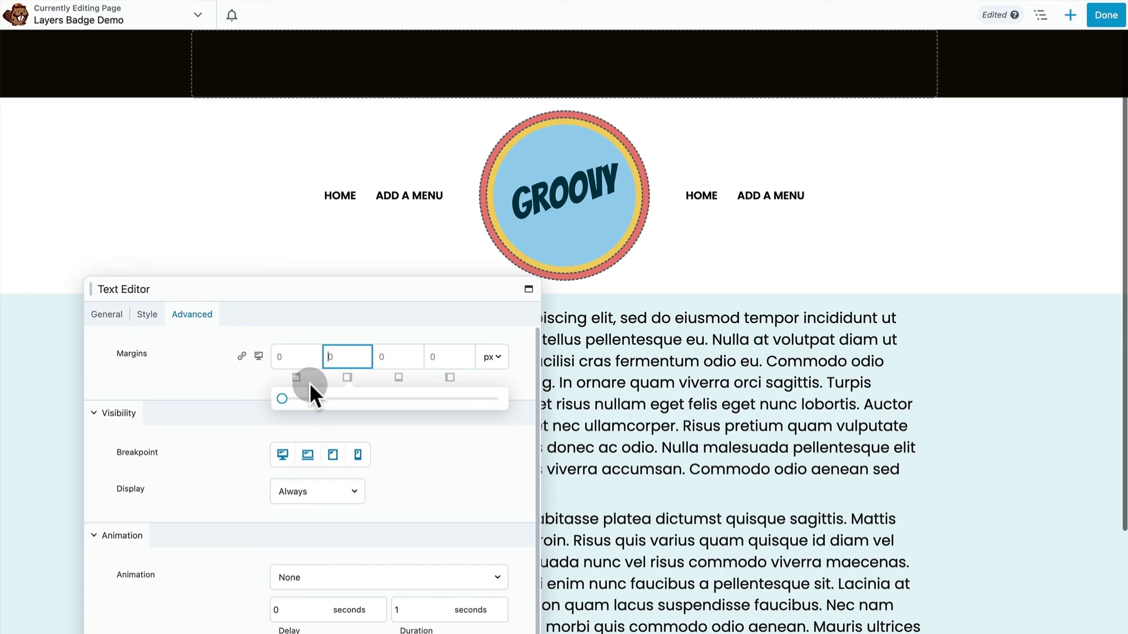
left_click_drag(281, 400, 320, 400)
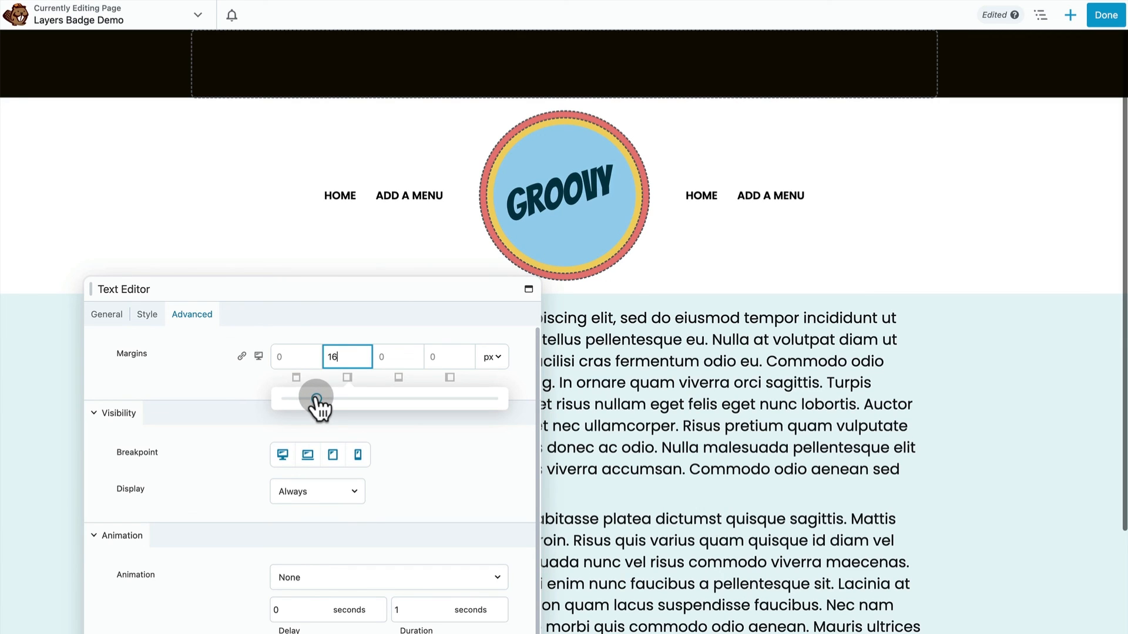
left_click_drag(315, 397, 308, 397)
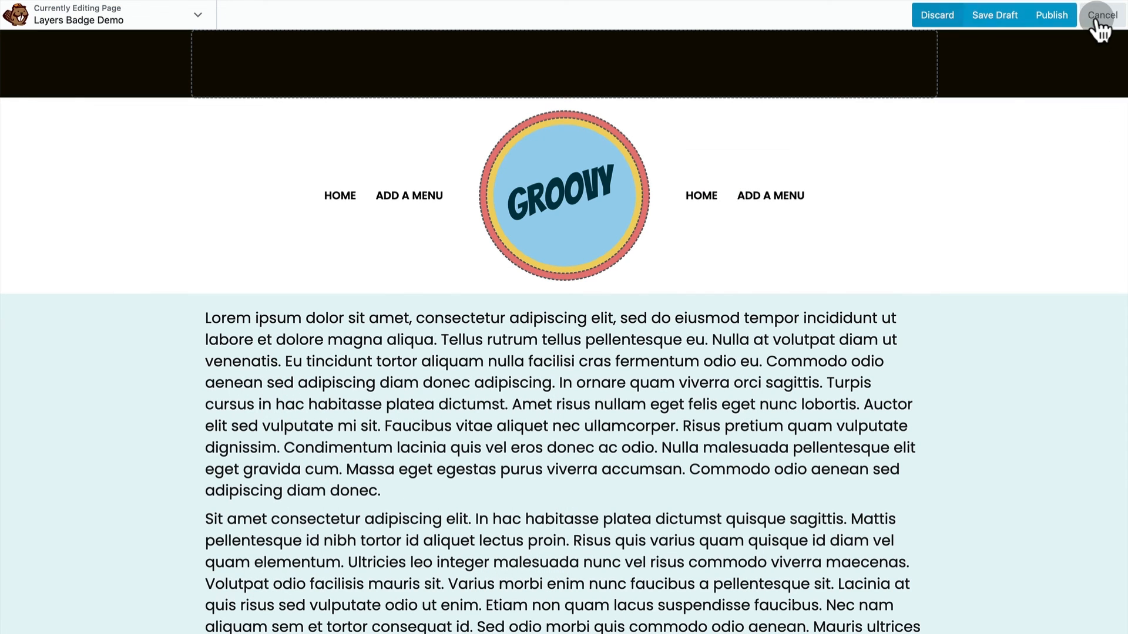
left_click(1106, 15)
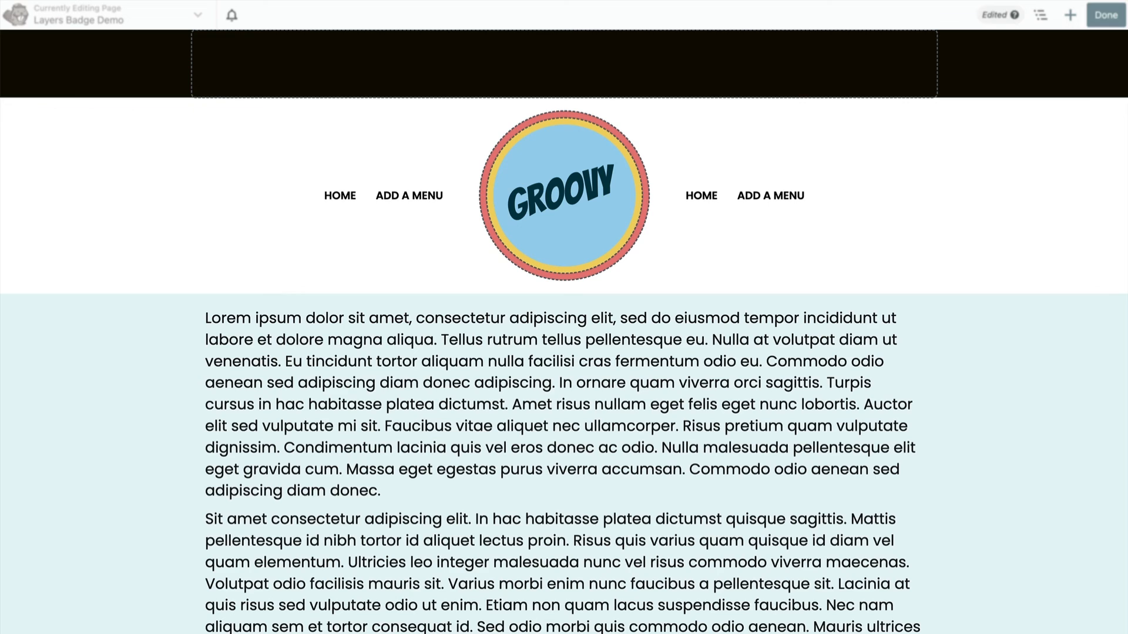